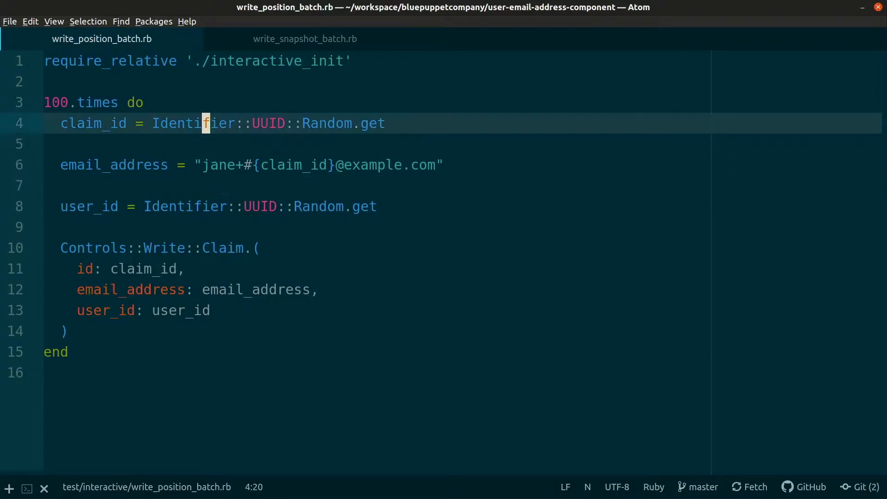
- Review write_position_batch.rb, which writes 100 user email address Claim commands
{"action": "left_click", "coordinate": [148, 165]}
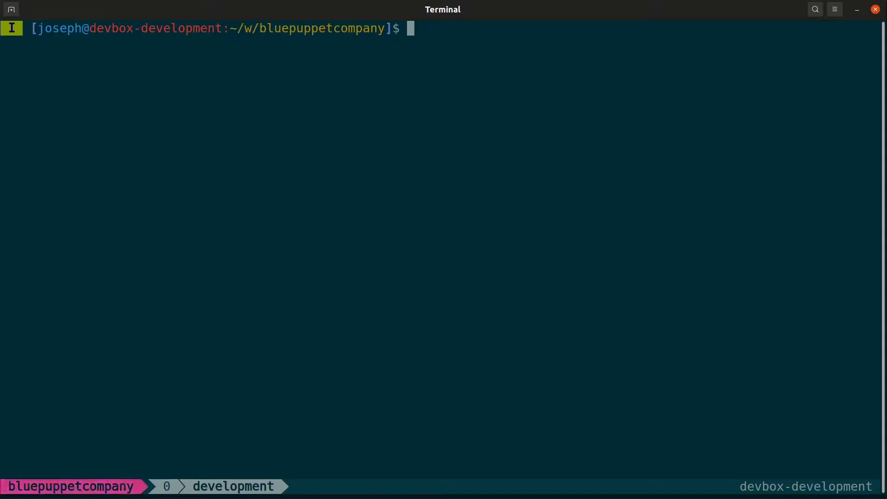
- From the database folder, clear the message store and view data tables with ./script/clear-tables
{"action": "type", "text": "cd database"}
{"action": "type", "text": "docker-compose up -d"}
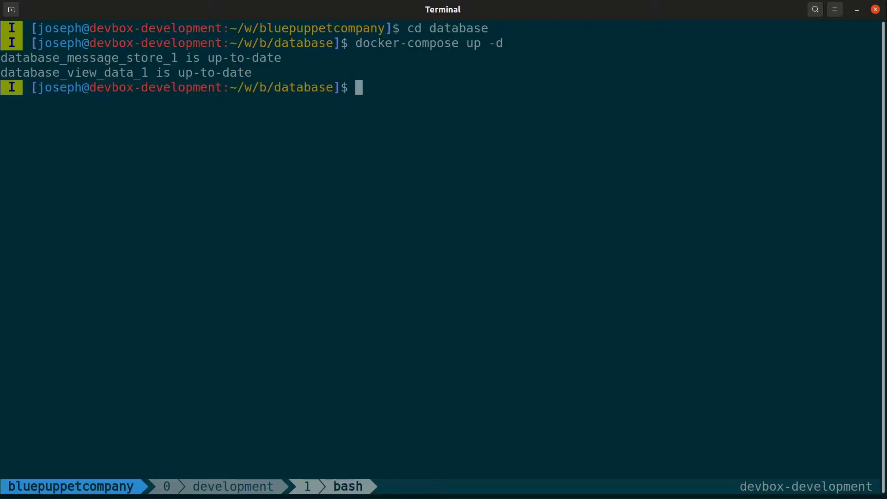
{"action": "type", "text": "./script/"}
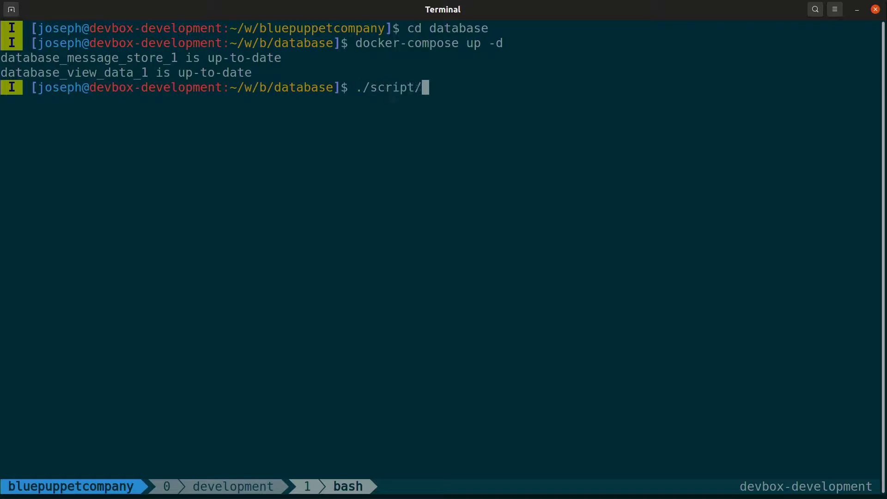
{"action": "type", "text": "clear-tables"}
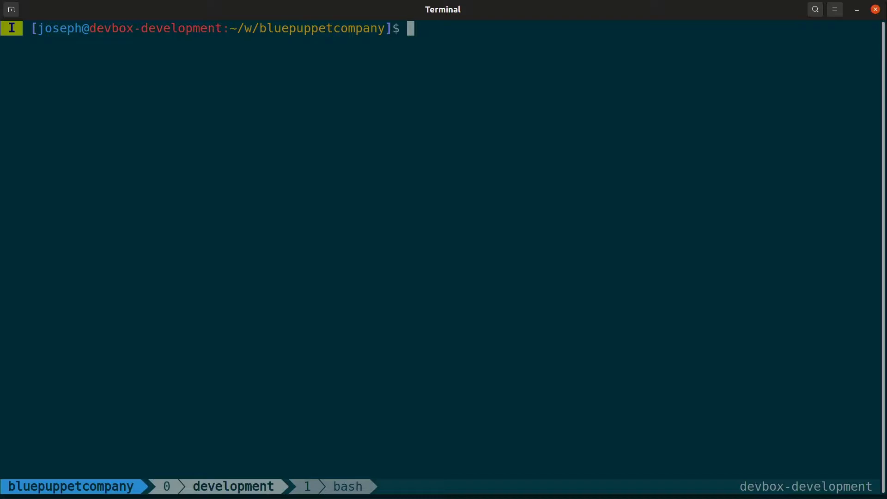
- Run ruby test/interactive/write_position_batch.rb to write the Claim command batch
{"action": "type", "text": "ruby test/int"}
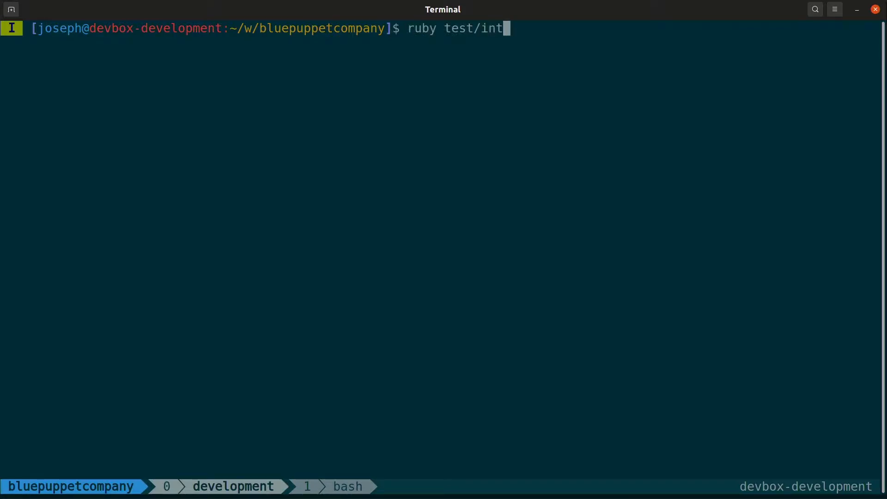
{"action": "key", "text": "BackSpace"}
{"action": "type", "text": "cd user-email-address-component/"}
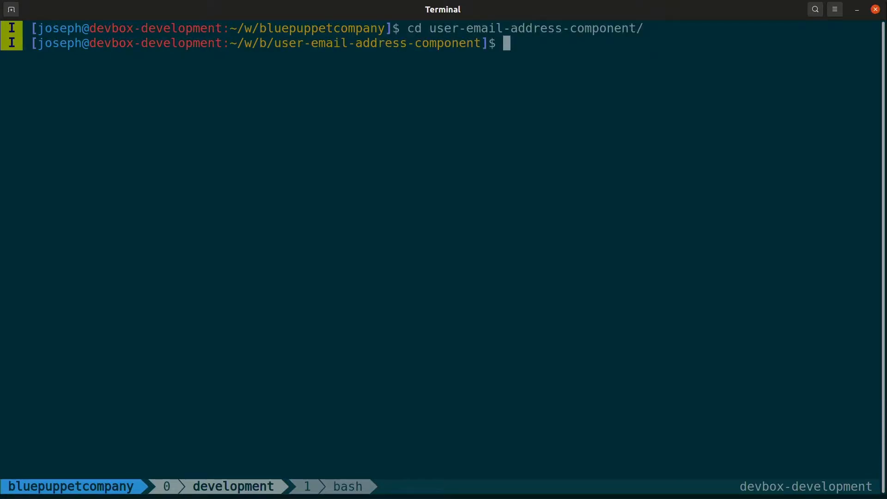
{"action": "type", "text": "ruby test/int"}
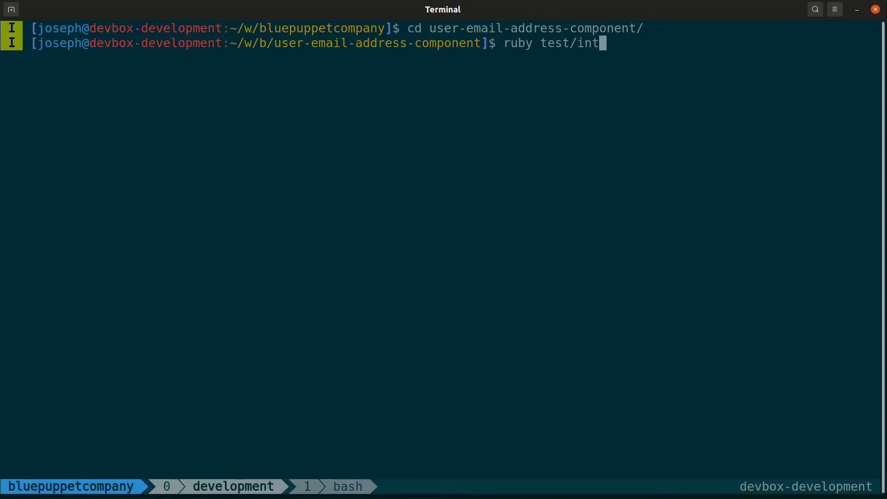
{"action": "type", "text": "eractive/write_"}
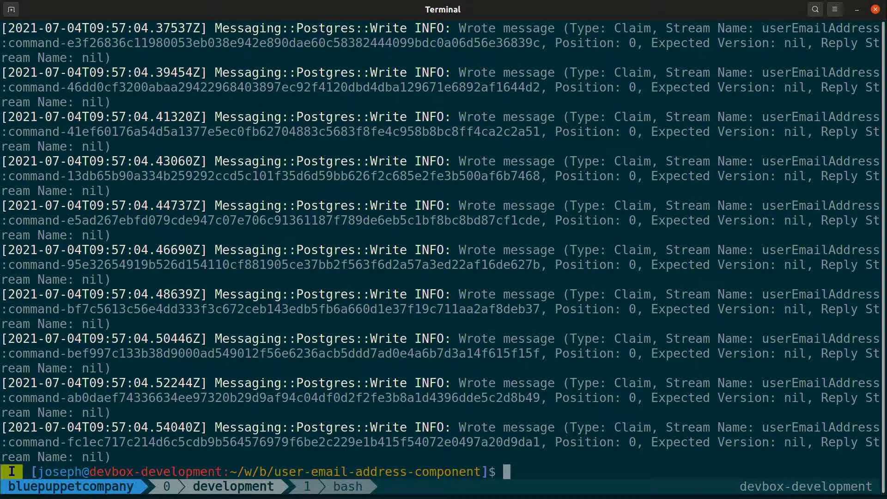
- Start the component via ./test/interactive/ and scroll its trace log of handled Claims
{"action": "type", "text": "./test/interactive/"}
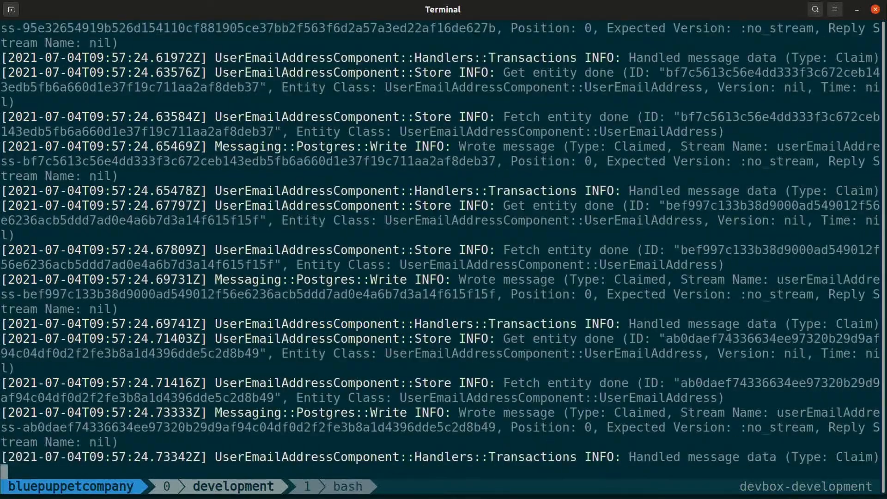
{"action": "scroll", "scroll_direction": "down", "scroll_amount": 3}
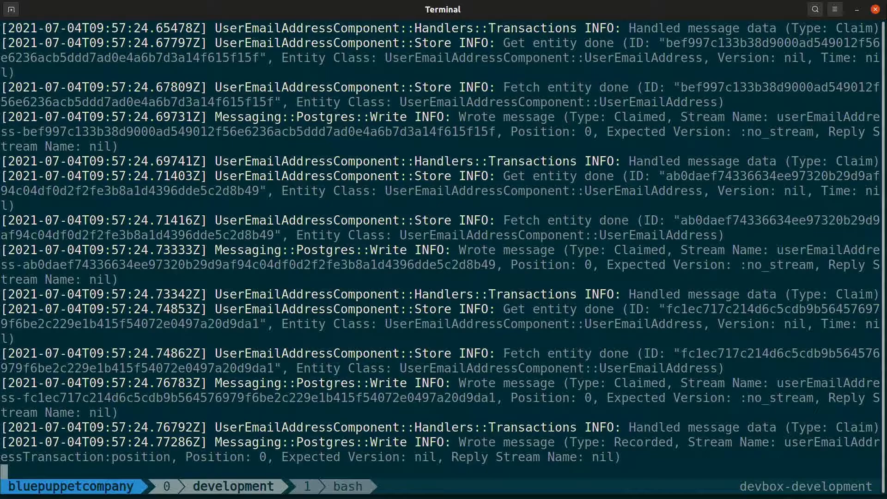
{"action": "type", "text": "psql -h"}
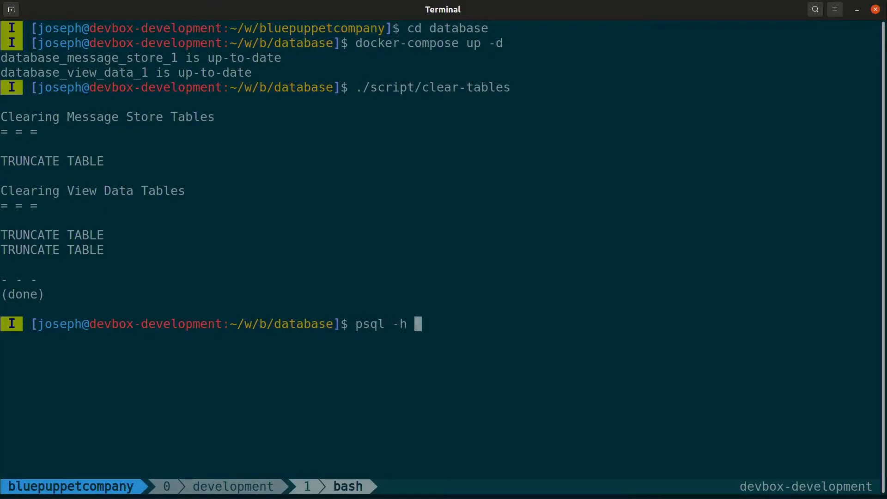
- Connect psql to message_store at 0.0.0.0 as user postgres
{"action": "type", "text": "0.0.0.0"}
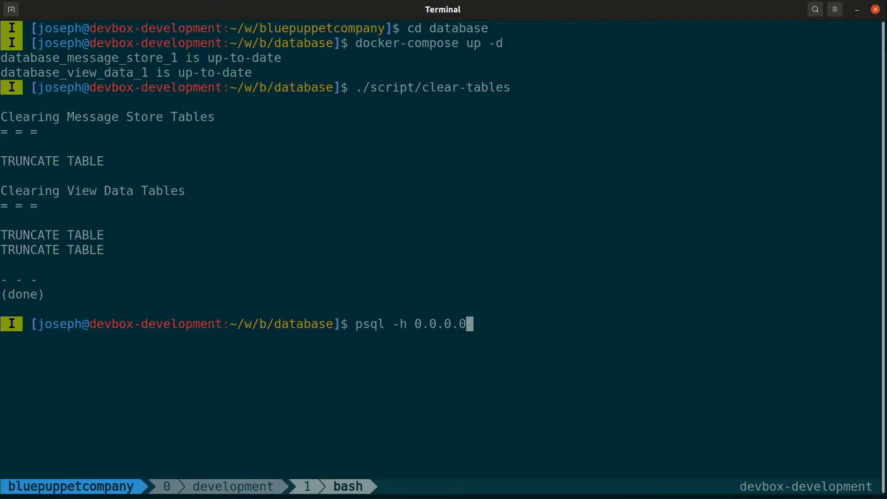
{"action": "type", "text": "-U postgres"}
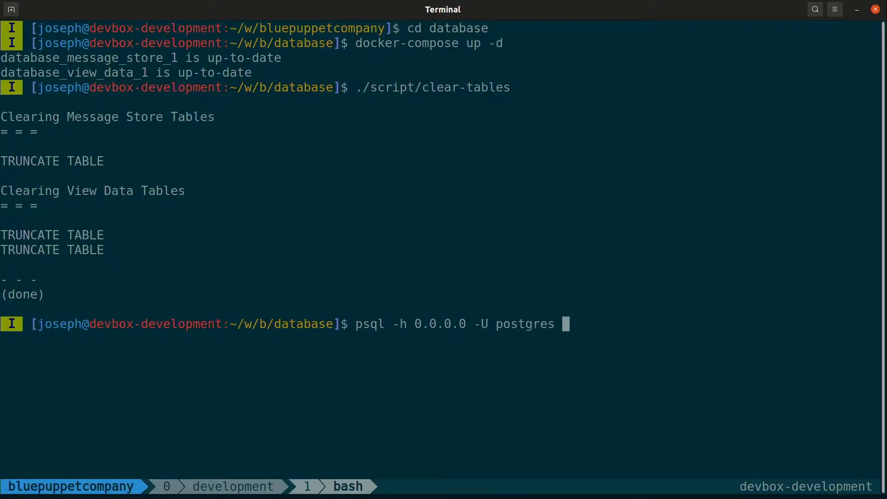
{"action": "type", "text": "message_store"}
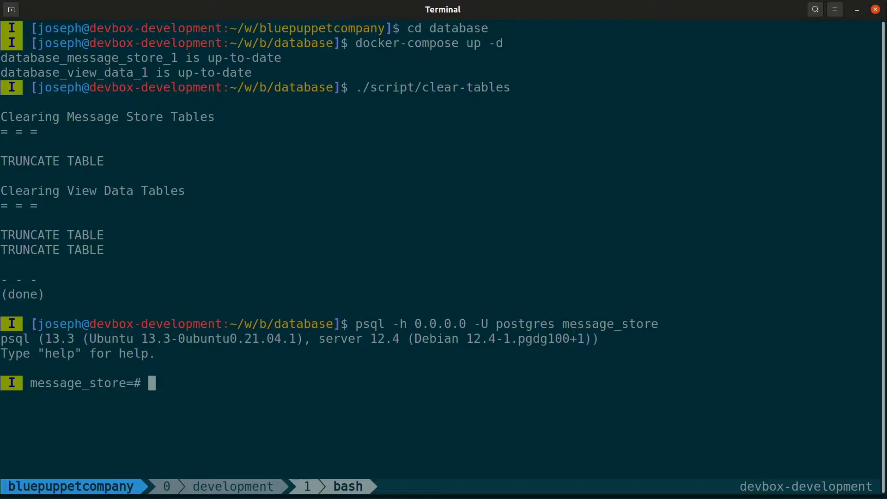
- Query SELECT * FROM message_store.messages and scroll through the Claim records
{"action": "type", "text": "SELECT * FROM message_"}
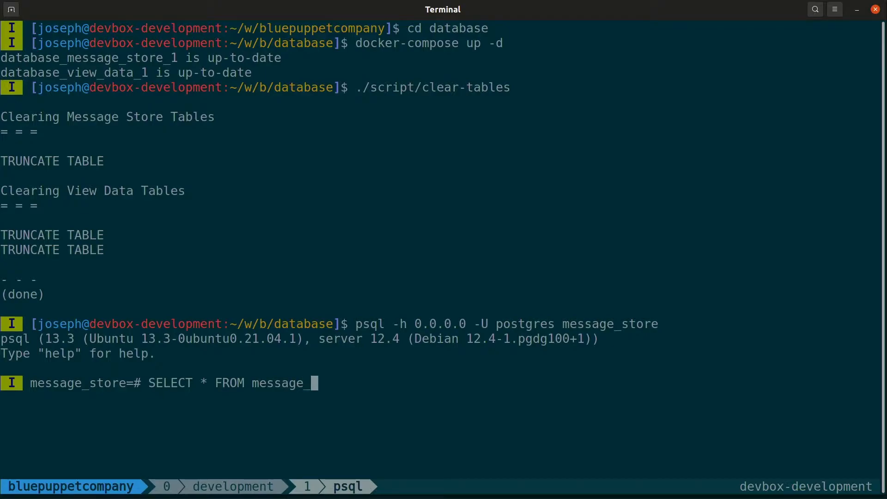
{"action": "type", "text": "store.messages;"}
{"action": "type", "text": "\\x aqu"}
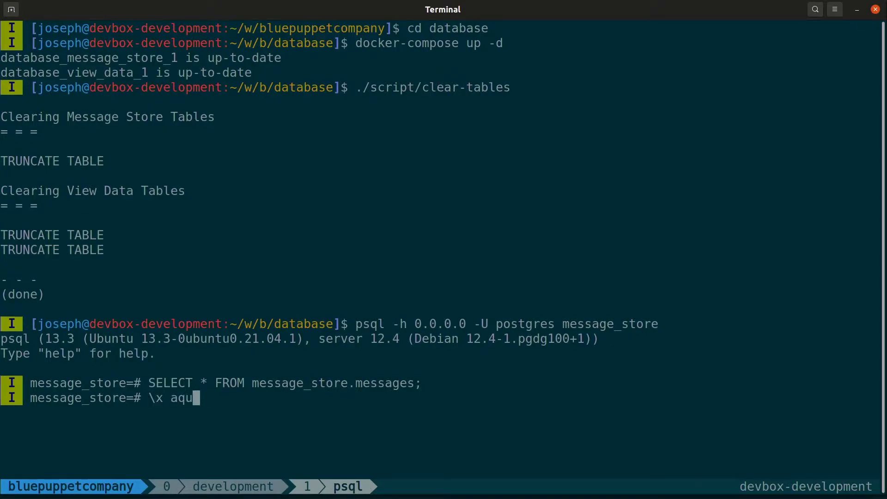
{"action": "key", "text": "Return"}
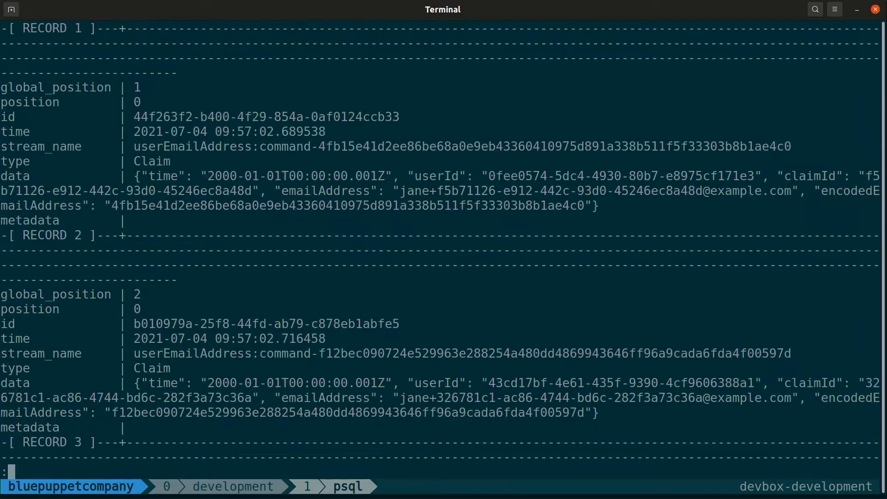
{"action": "scroll", "scroll_direction": "down", "scroll_amount": 3}
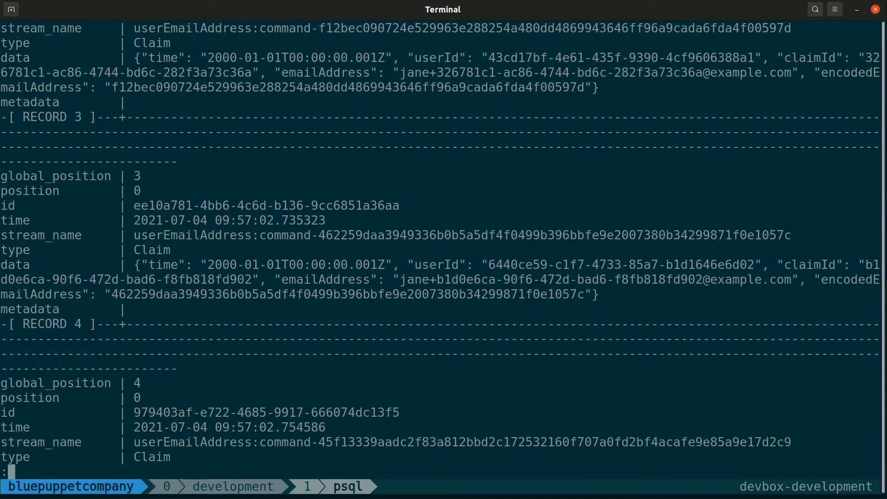
{"action": "scroll", "scroll_direction": "down", "scroll_amount": 3}
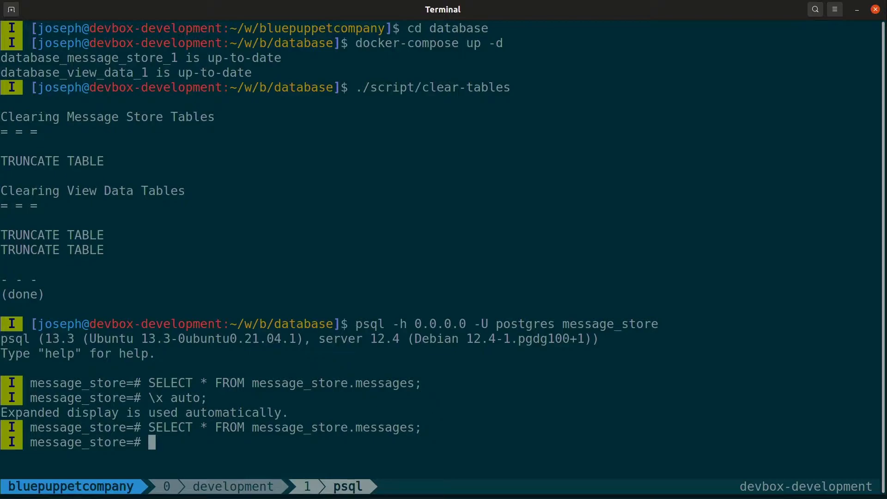
- List message_store views, then query category_type_summary showing 100 Claim, 100 Claimed and Recorded counts
{"action": "type", "text": "\\dv message_store;"}
{"action": "type", "text": "\\dv message_store."}
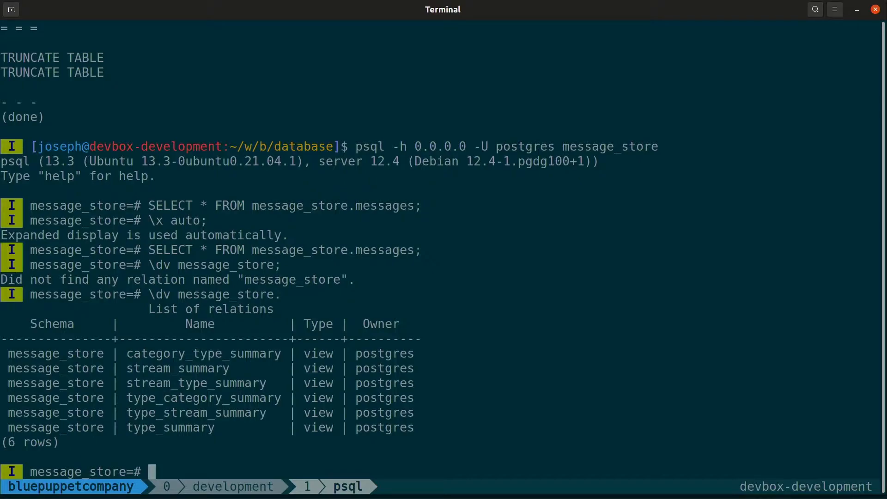
{"action": "type", "text": "SELECT *"}
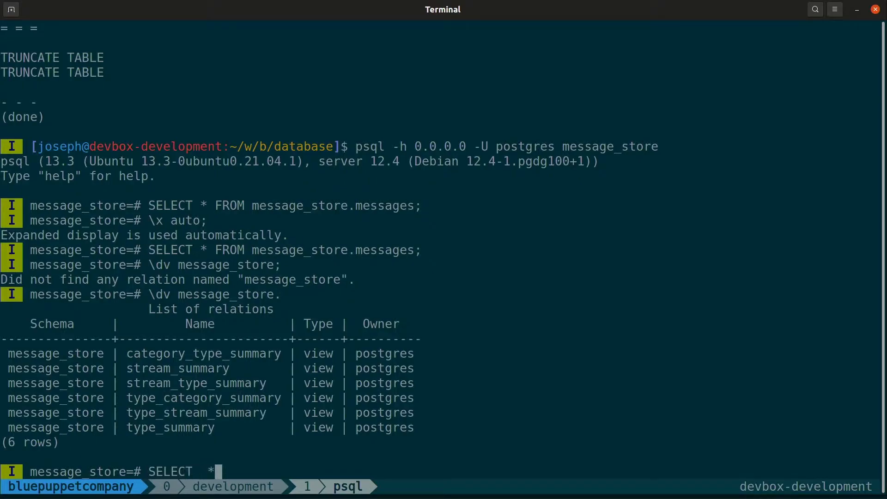
{"action": "type", "text": "FROM"}
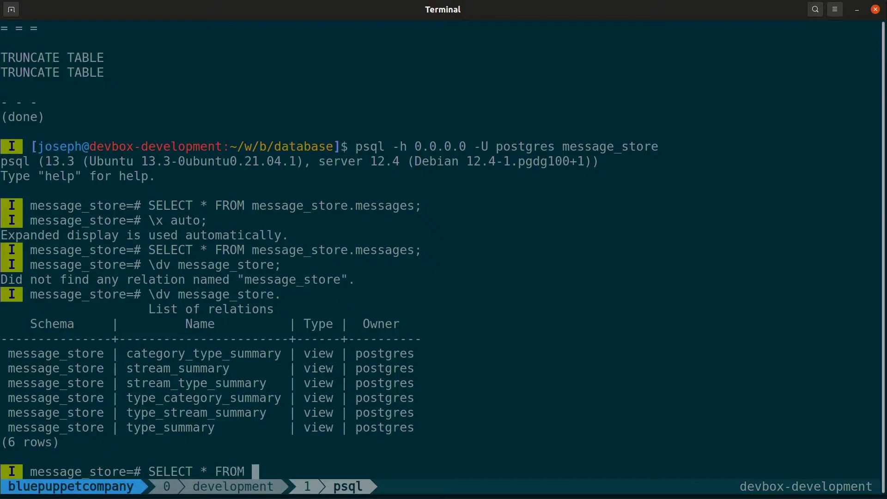
{"action": "type", "text": "message_store.category_type_summary;"}
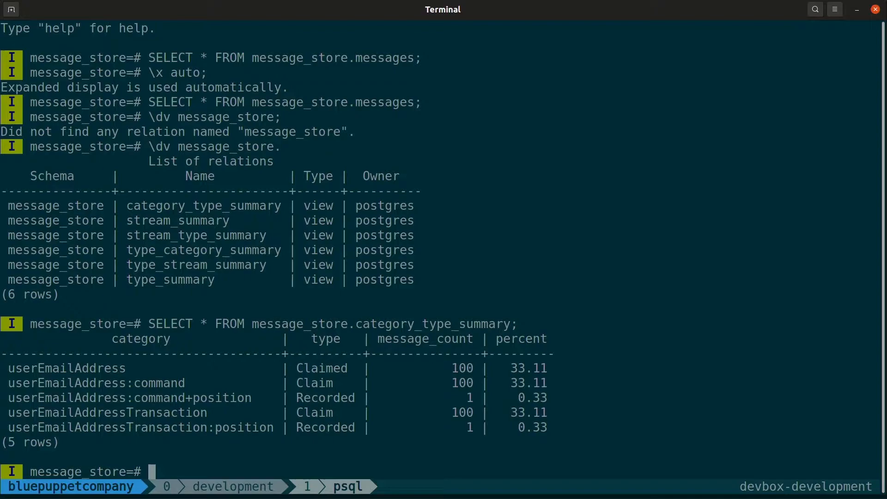
- Query messages WHERE type = 'Recorded', showing positions 100 and 255
{"action": "type", "text": "SELECT"}
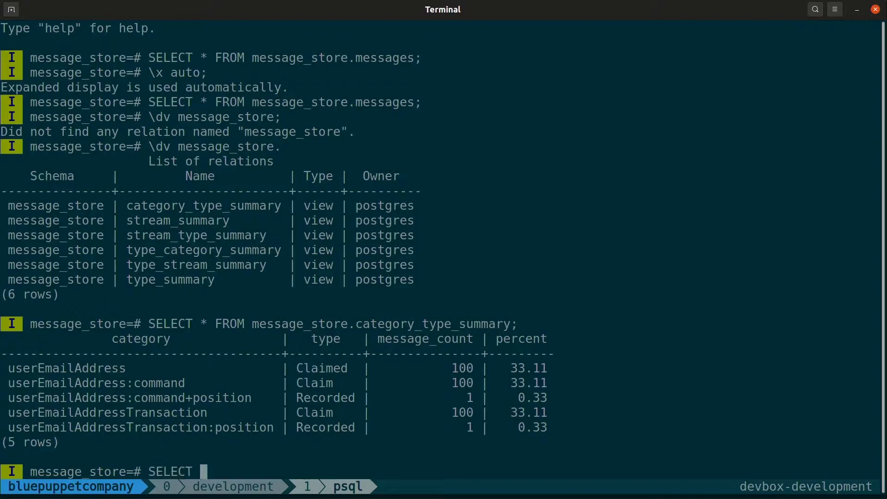
{"action": "type", "text": "* FROM mess"}
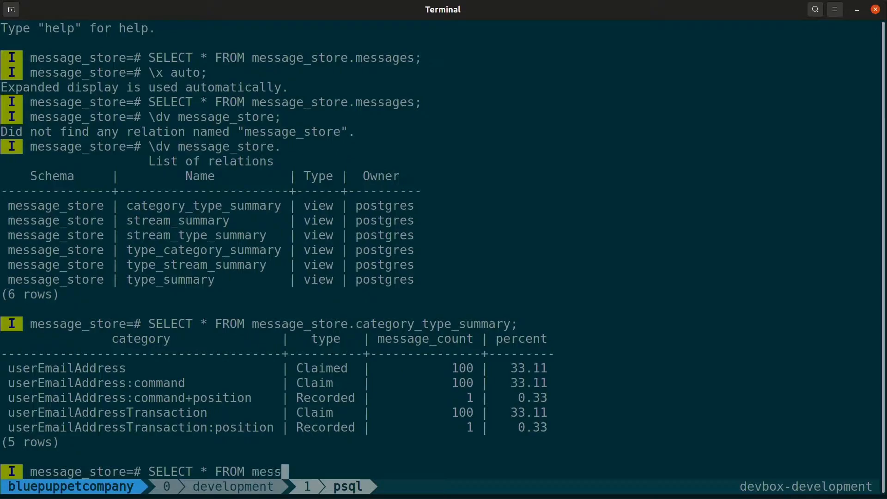
{"action": "type", "text": "age_store.messages WHERE t"}
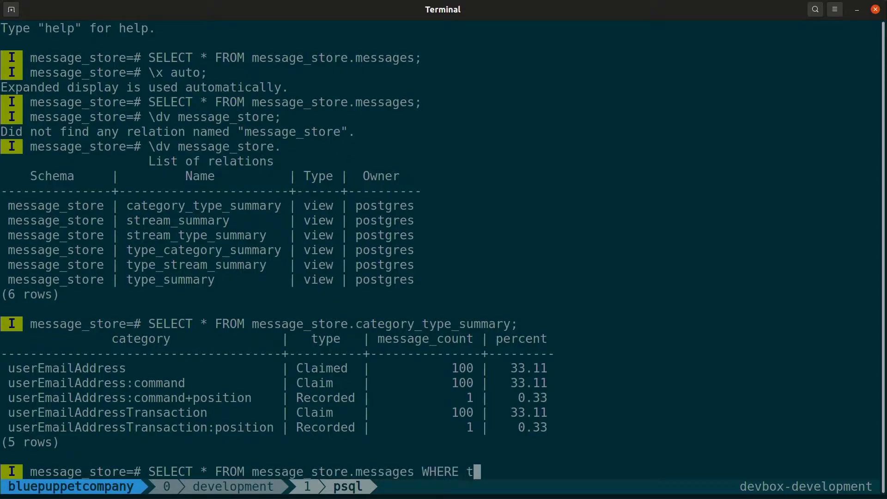
{"action": "type", "text": "ype = 'Recorded';"}
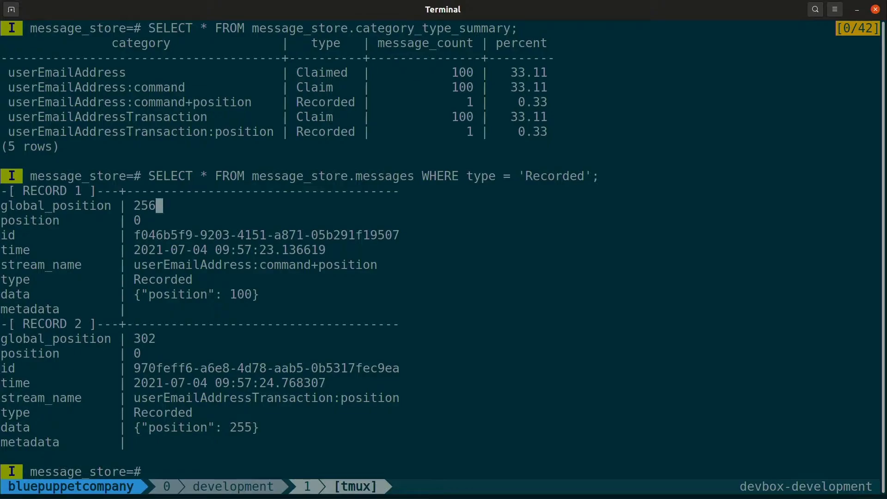
- Query message_store.messages ordered by global_position descending
{"action": "type", "text": "SELECT"}
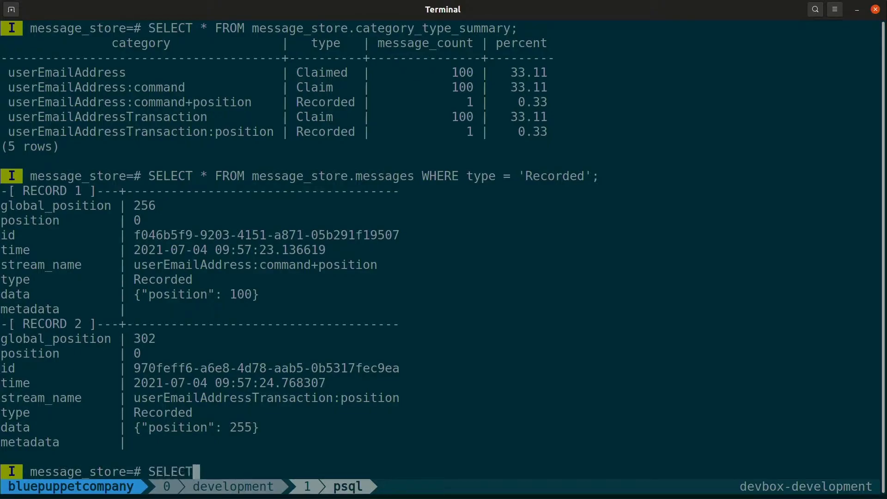
{"action": "type", "text": "* FROM message_store.messages WHERE"}
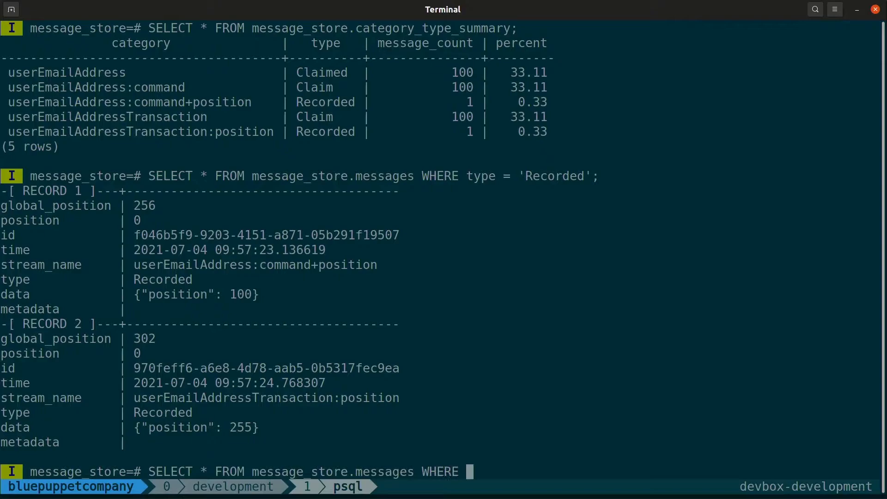
{"action": "type", "text": "ORDER BY"}
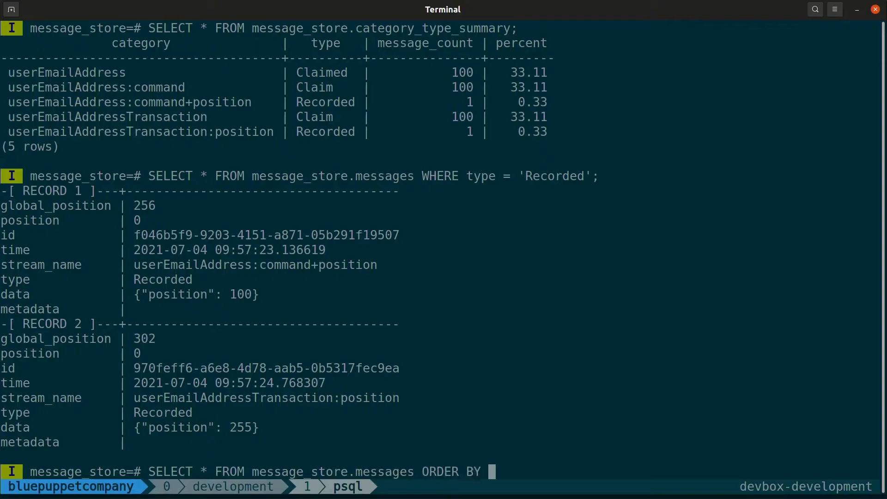
{"action": "type", "text": "global_postii"}
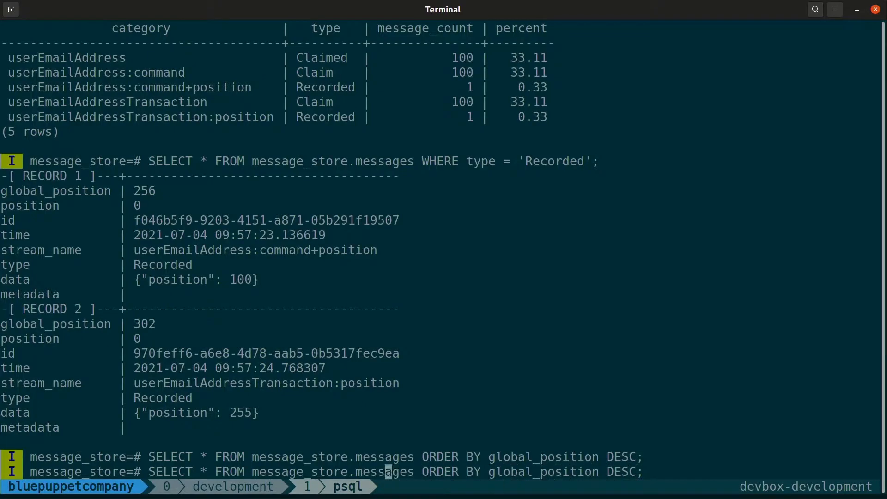
- Narrow the query to global_position below 256, then interrupt back out of the log view
{"action": "type", "text": "WHERE"}
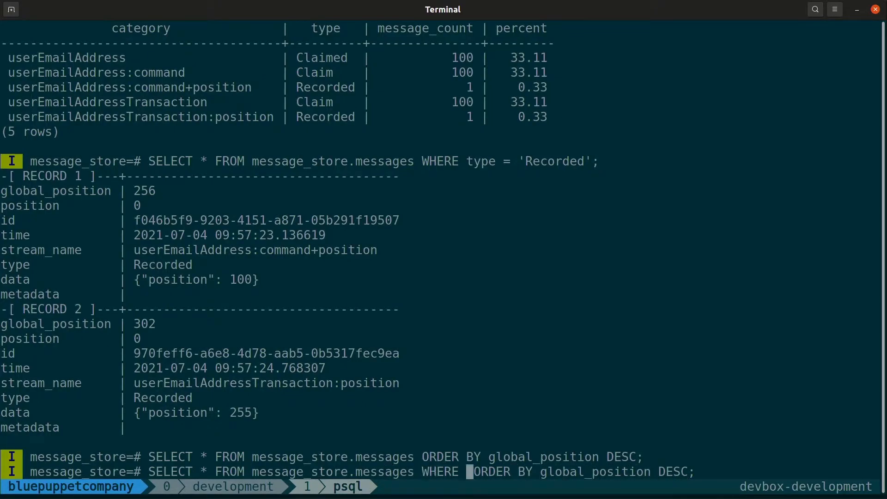
{"action": "type", "text": "global_postiion"}
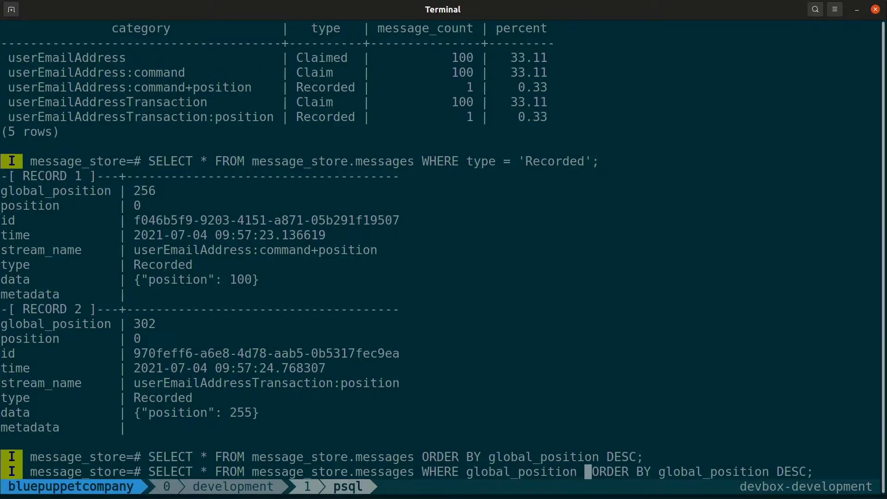
{"action": "type", "text": "< 26"}
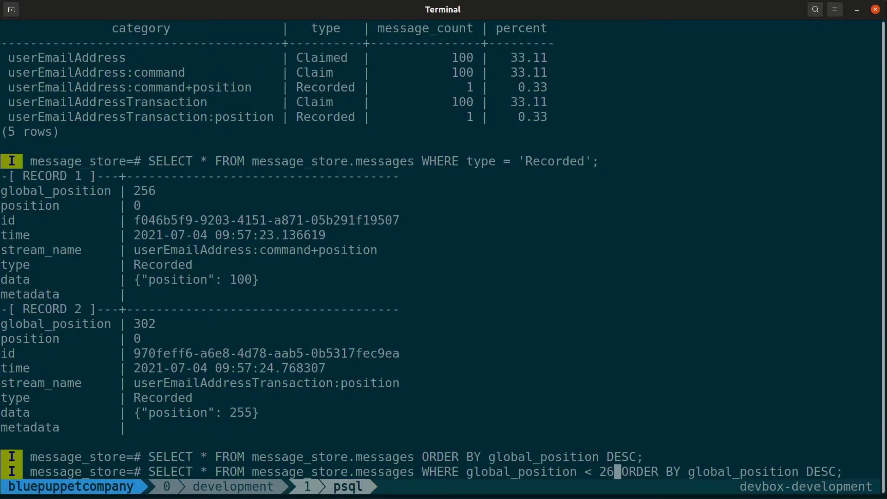
{"action": "type", "text": "6"}
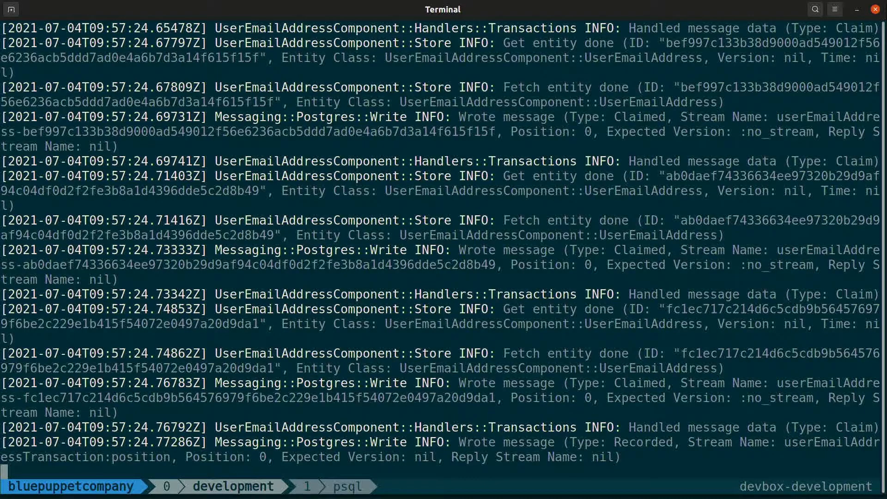
{"action": "key", "text": "ctrl+c"}
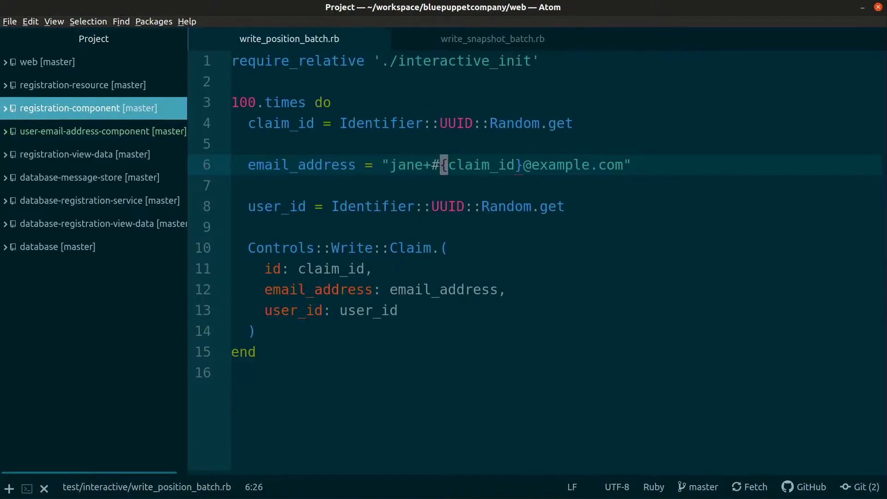
- Review lib/registration_component/start.rb and its consumers in Atom
{"action": "left_click", "coordinate": [85, 108]}
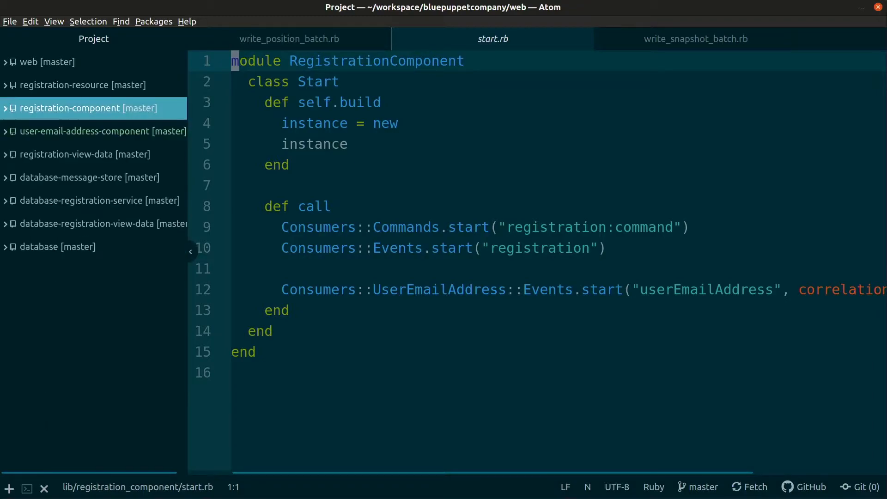
{"action": "left_click", "coordinate": [81, 154]}
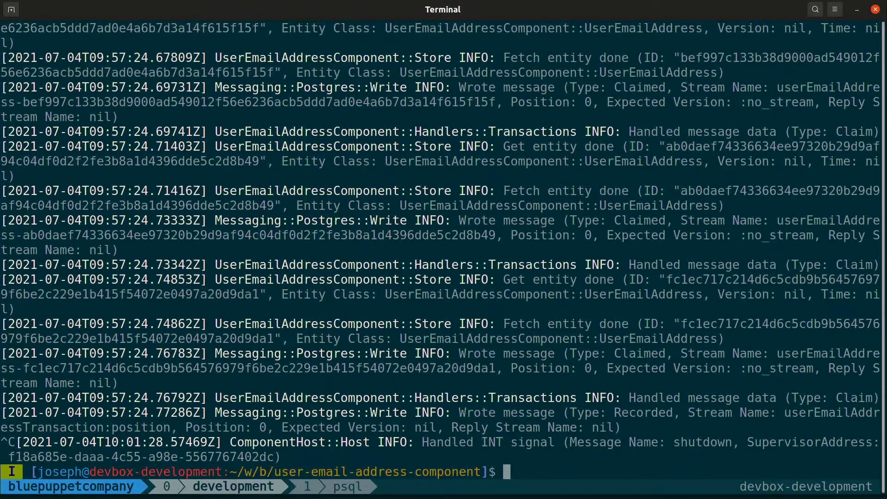
- Move into ../registration-component/ and begin its ./test/interactive/ start command
{"action": "type", "text": "cd ../"}
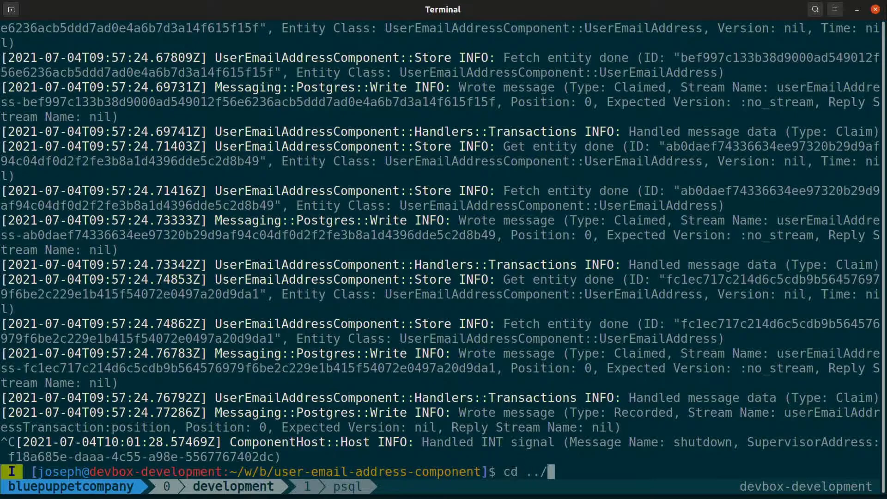
{"action": "type", "text": "registration-component/"}
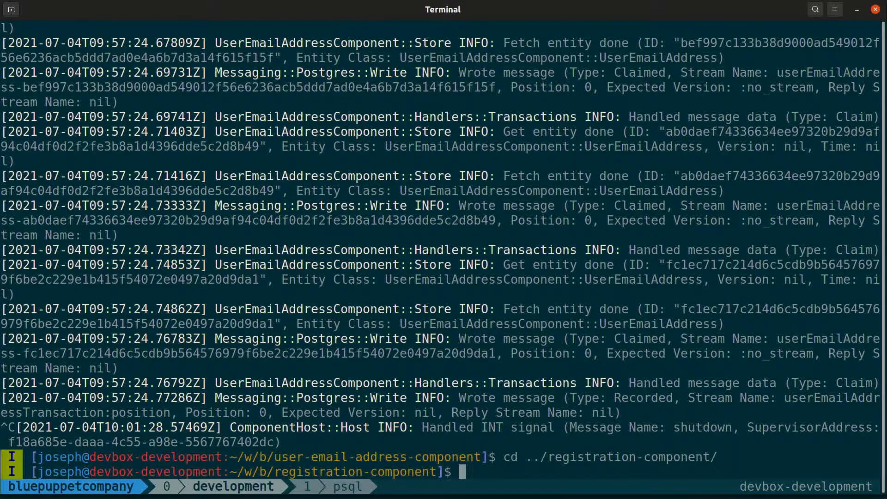
{"action": "type", "text": "./test/interactive/"}
{"action": "type", "text": "cd"}
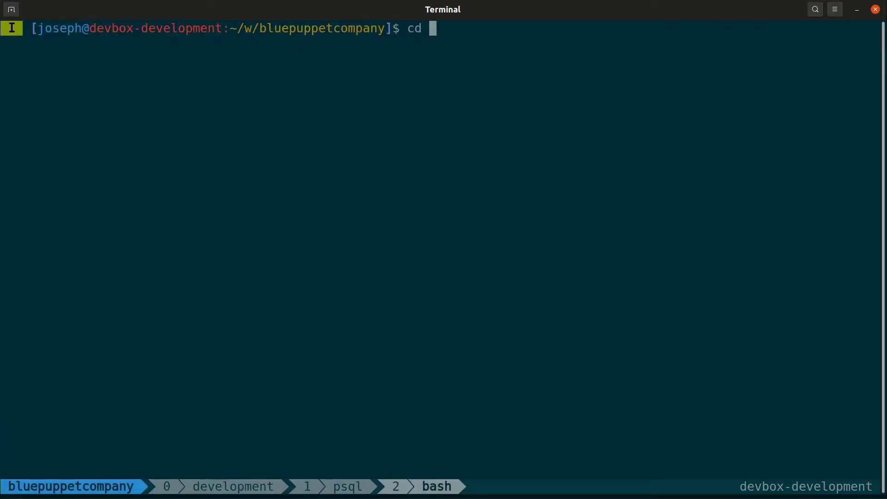
- Start the registration-view-data component with its ./test/interactive/start.sh script
{"action": "type", "text": "registration-view-data/"}
{"action": "type", "text": "."}
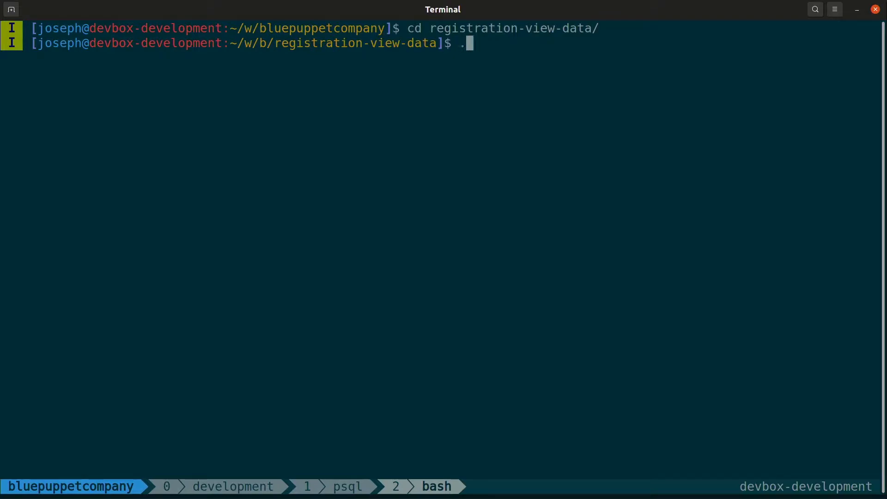
{"action": "type", "text": "/test/interactive/start.sh"}
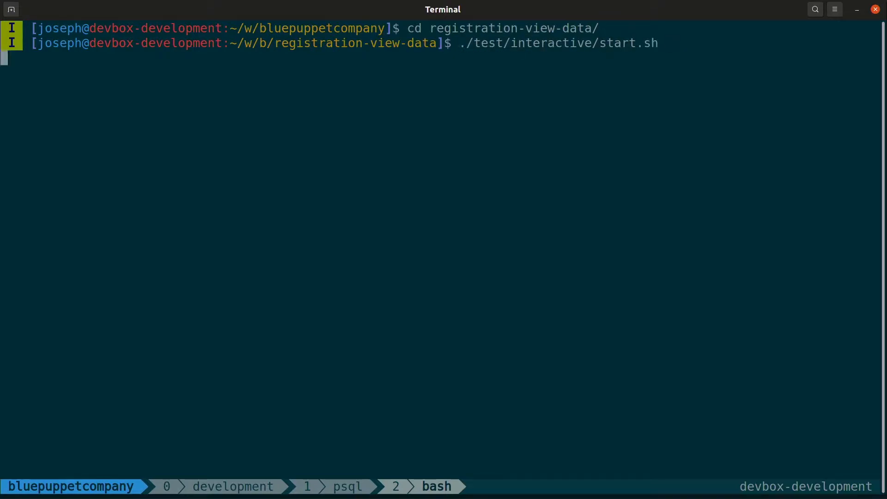
{"action": "key", "text": "Return"}
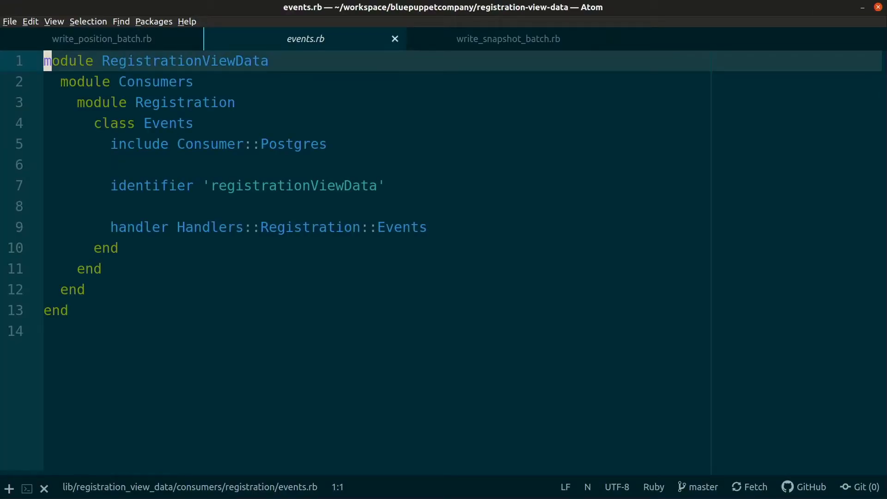
- Switch from Atom back to the psql tmux window
{"action": "left_click", "coordinate": [507, 39]}
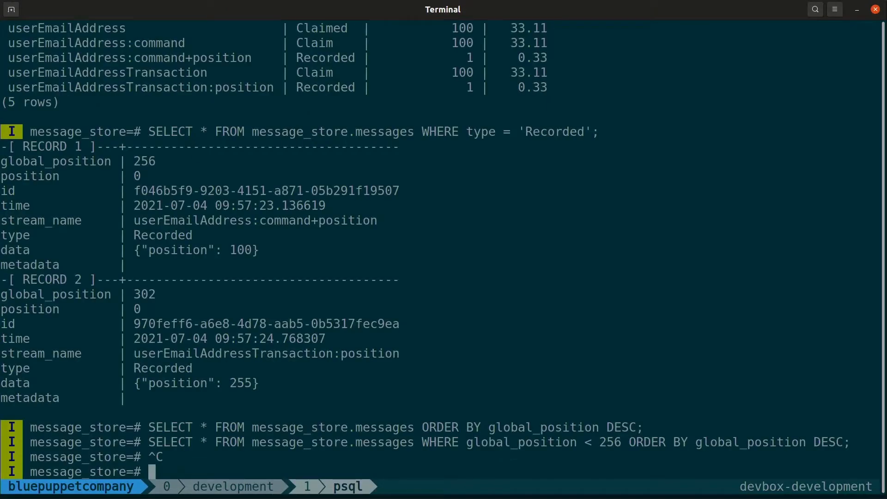
- Quit psql with \q and run ./script/clear-tables in the database folder
{"action": "type", "text": "\\q"}
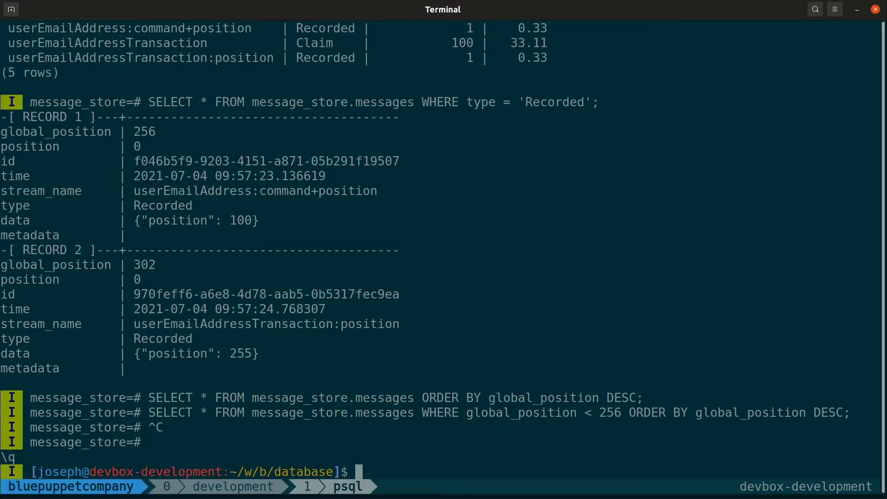
{"action": "type", "text": "./script/clear-tables"}
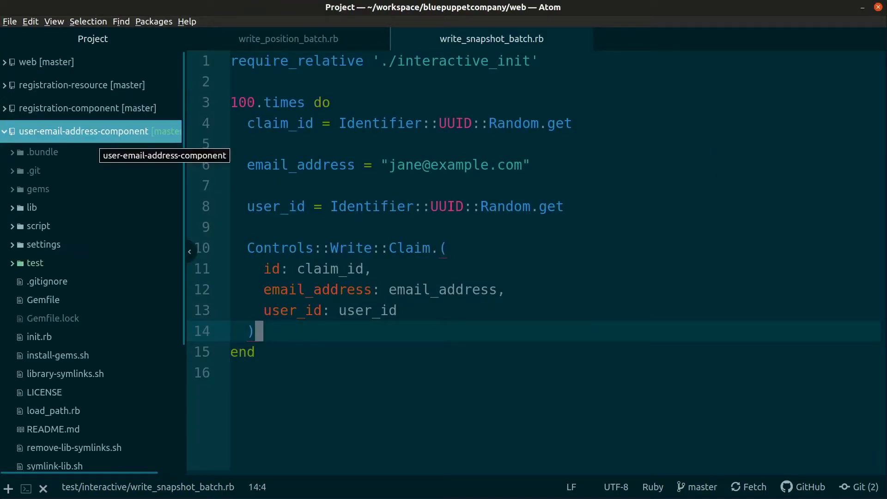
- Inspect the user email address store, UserEmailAddress entity and projection, returning to store.rb
{"action": "left_click", "coordinate": [31, 207]}
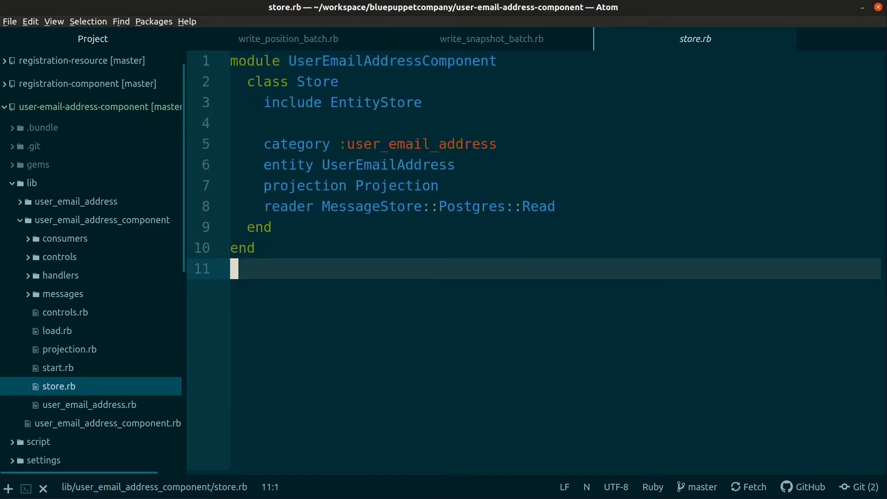
{"action": "left_click", "coordinate": [390, 144]}
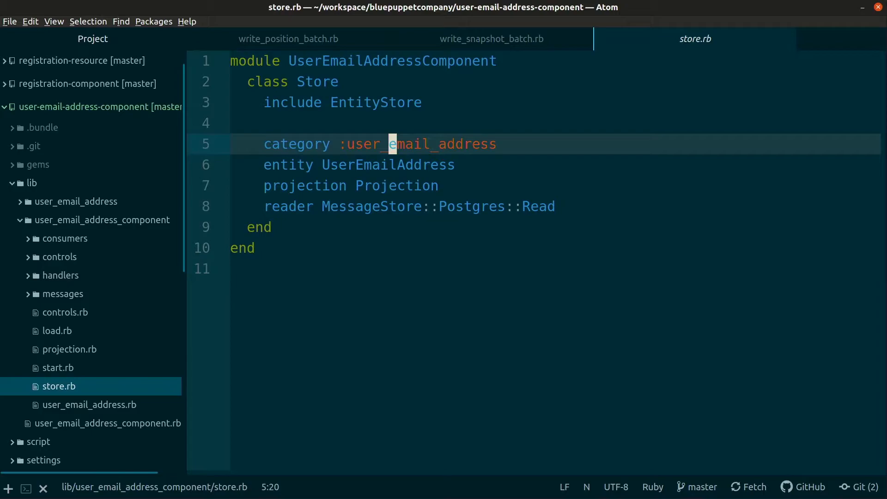
{"action": "left_click", "coordinate": [383, 165]}
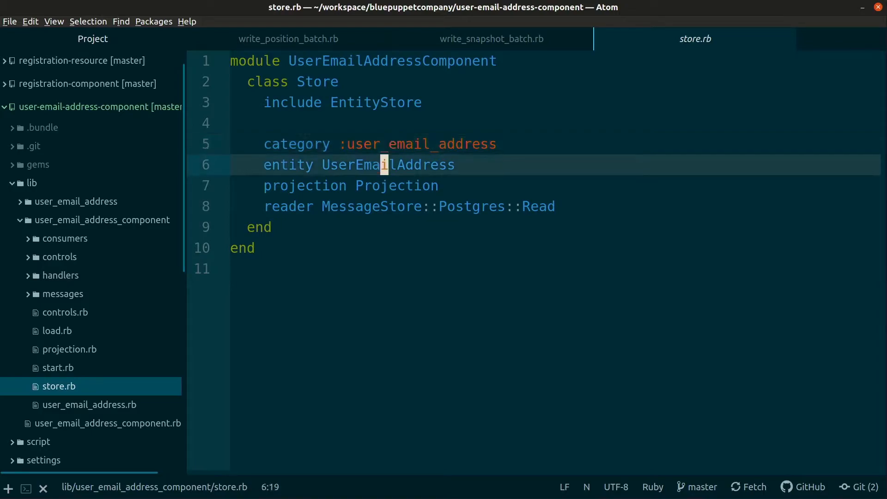
{"action": "left_click", "coordinate": [89, 405]}
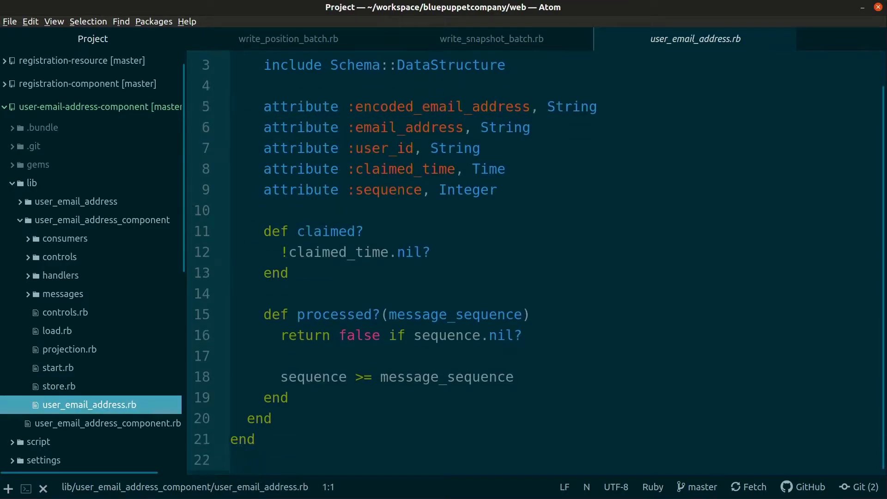
{"action": "left_click", "coordinate": [59, 387]}
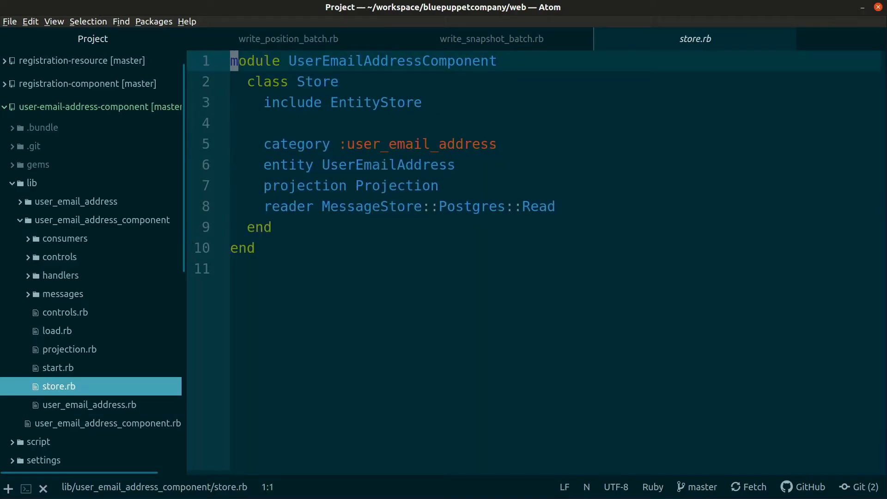
{"action": "left_click", "coordinate": [69, 350]}
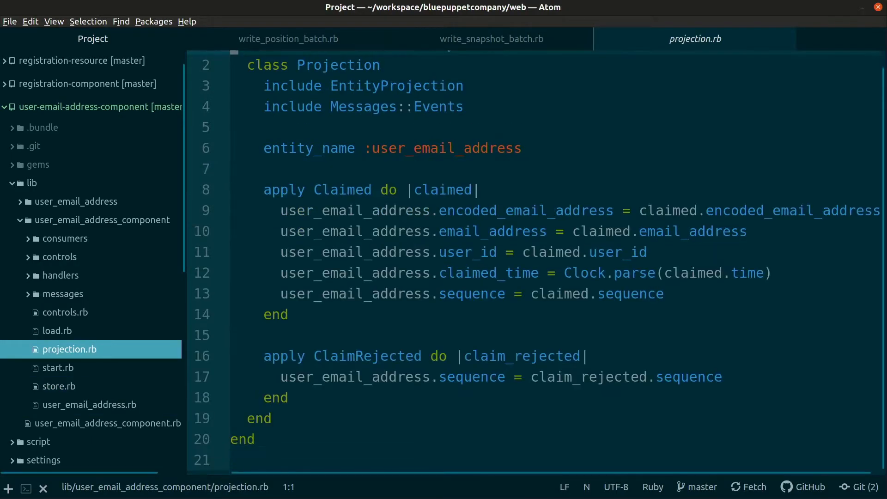
{"action": "left_click", "coordinate": [59, 387]}
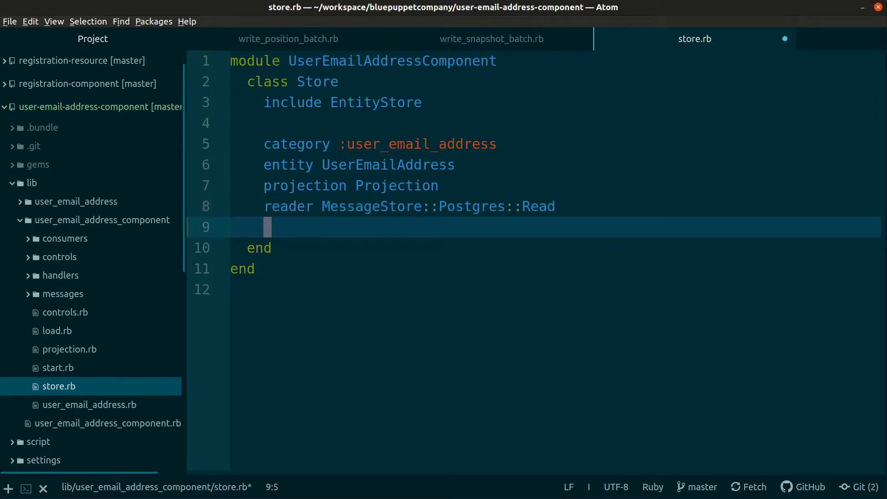
- Declare 'snapshot EntitySnapshot::Postgres, :interval => 100' in store.rb and move to user_email_address.rb
{"action": "type", "text": "snap"}
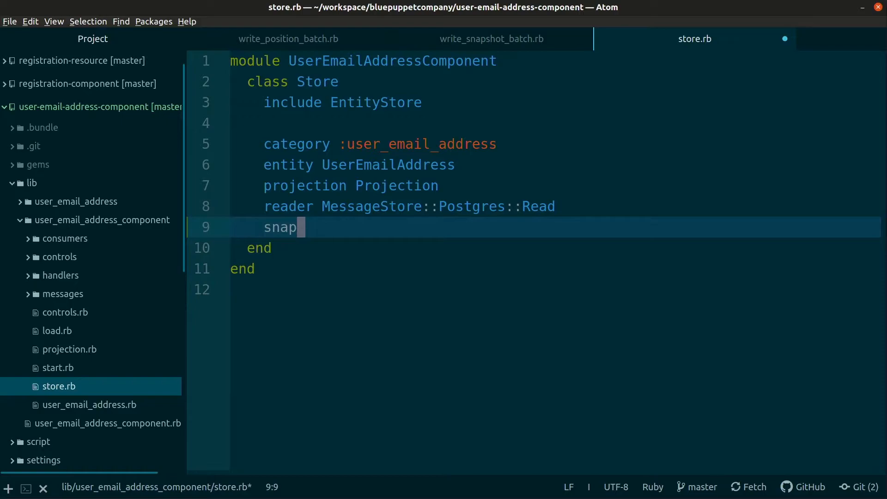
{"action": "type", "text": "shot"}
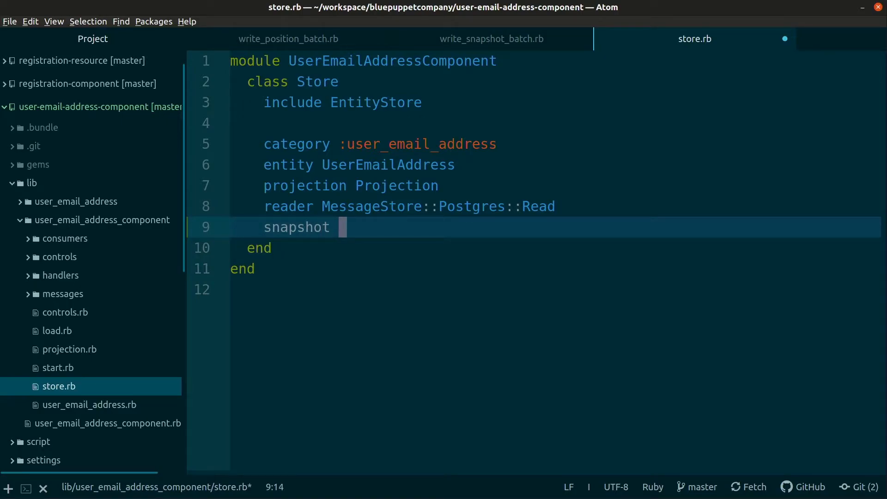
{"action": "type", "text": "EntitySn"}
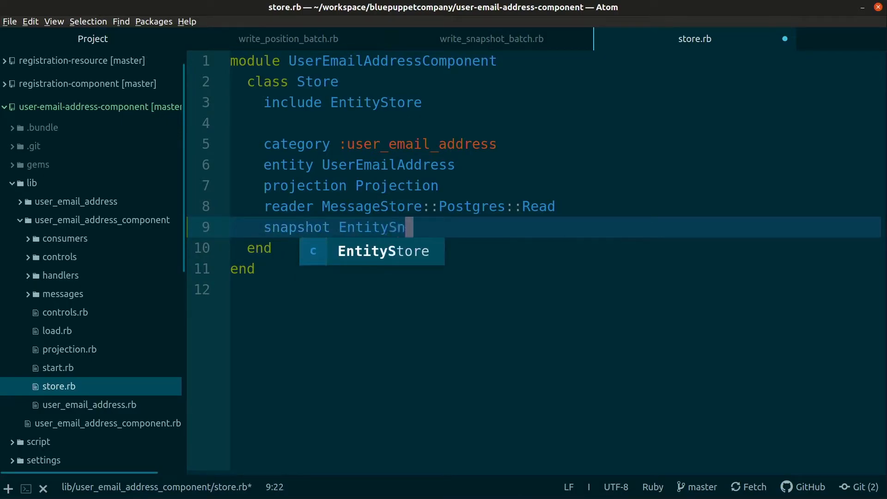
{"action": "type", "text": "apshot::"}
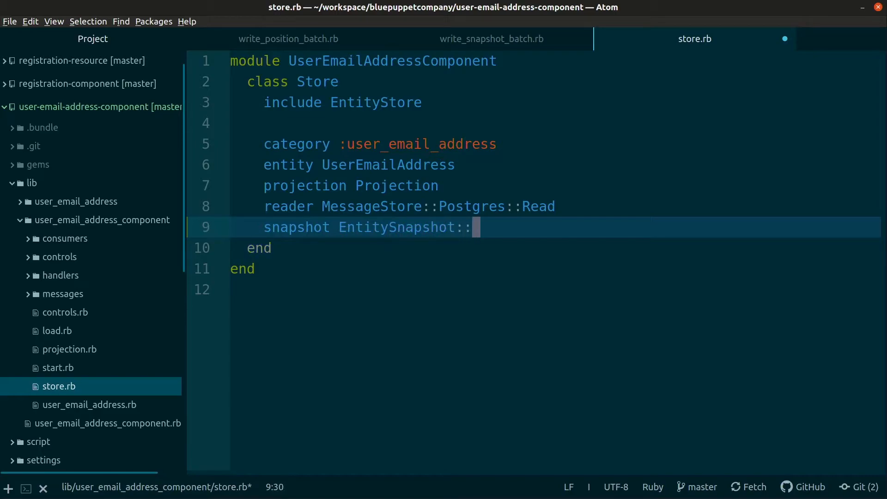
{"action": "type", "text": "Postgres, :in"}
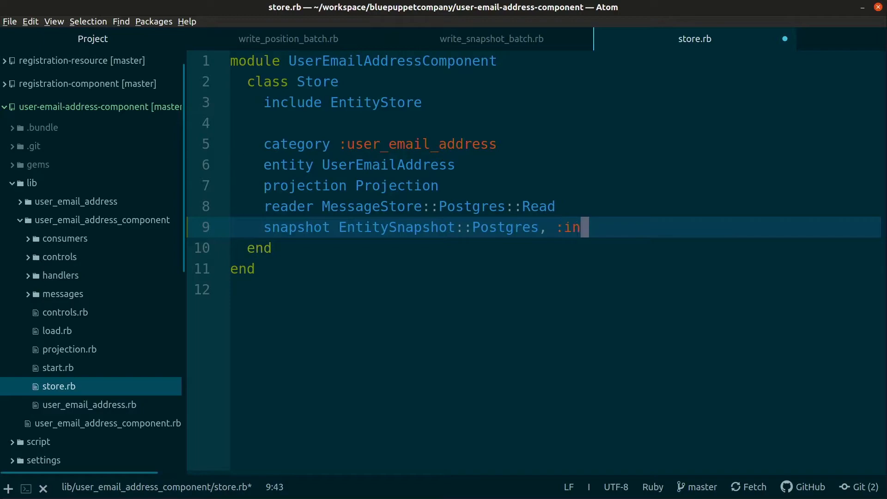
{"action": "type", "text": "terval =>"}
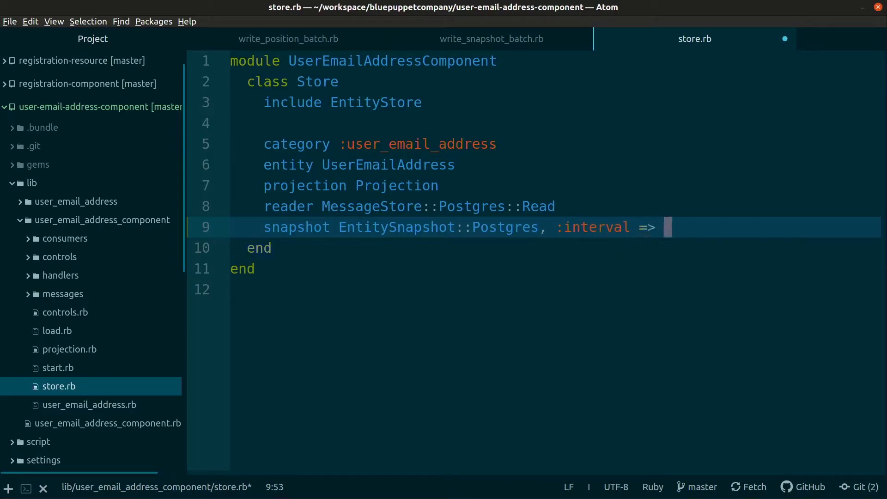
{"action": "type", "text": "100"}
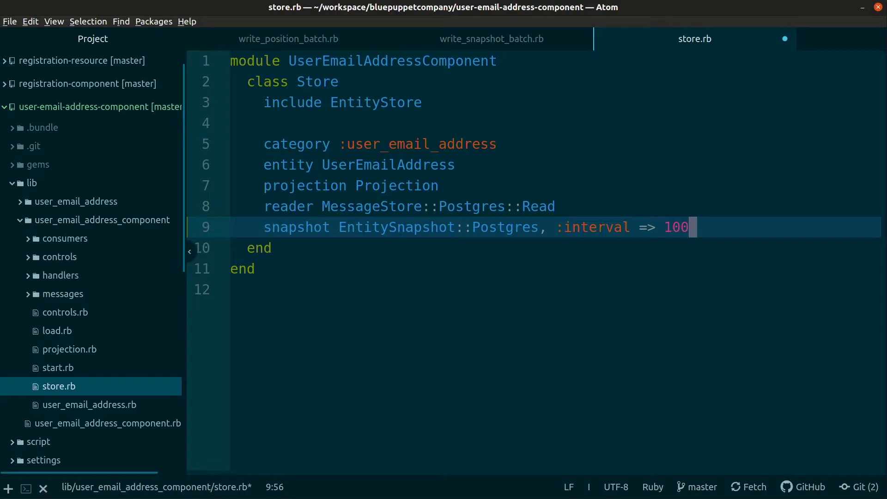
{"action": "left_click", "coordinate": [88, 404]}
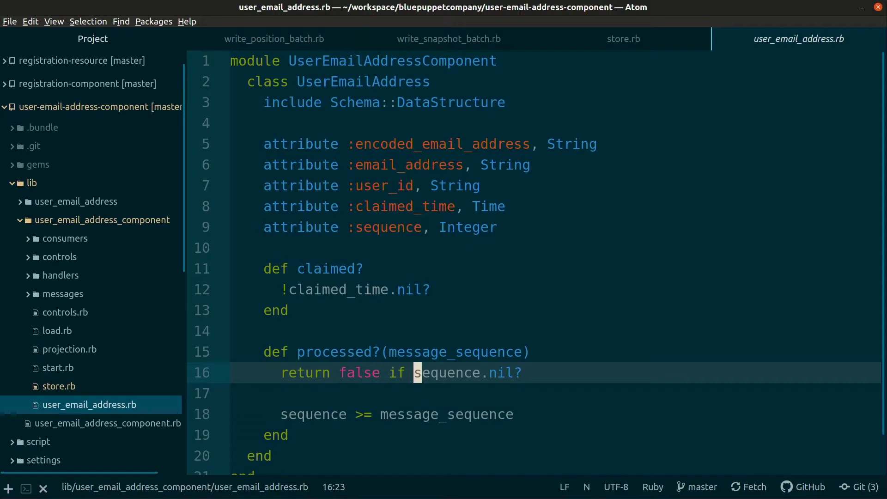
- Position the cursor below the attribute declarations, past the processed? method
{"action": "left_click", "coordinate": [558, 144]}
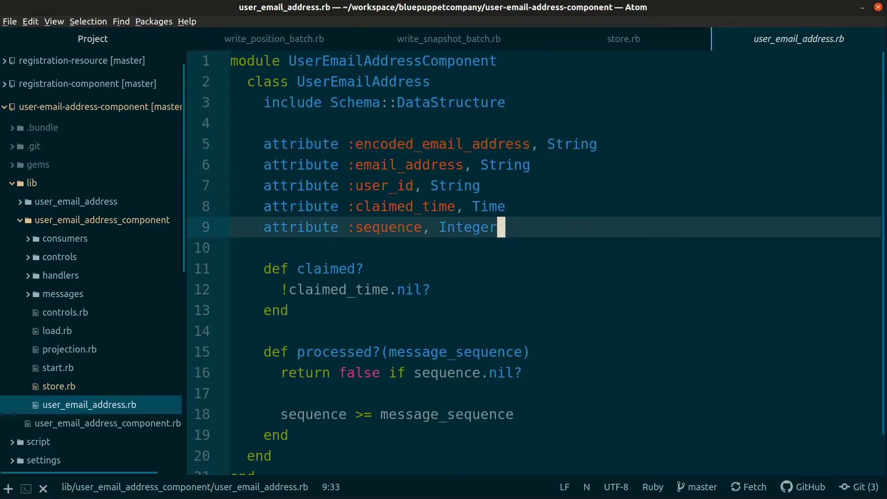
{"action": "scroll", "scroll_direction": "down", "scroll_amount": 3}
{"action": "type", "text": "module Transform"}
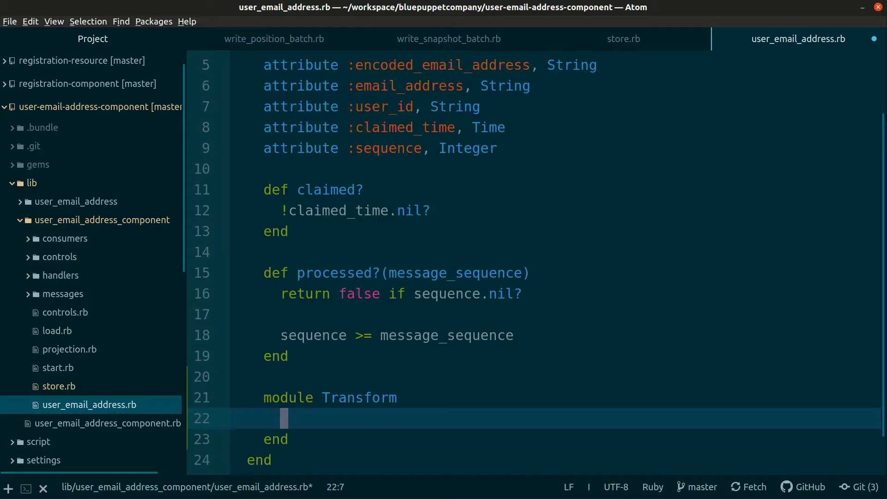
- Write Transform.instance parsing raw_data[:claimed_time] with Time.parse and building a UserEmailAddress
{"action": "type", "text": "def self.instance("}
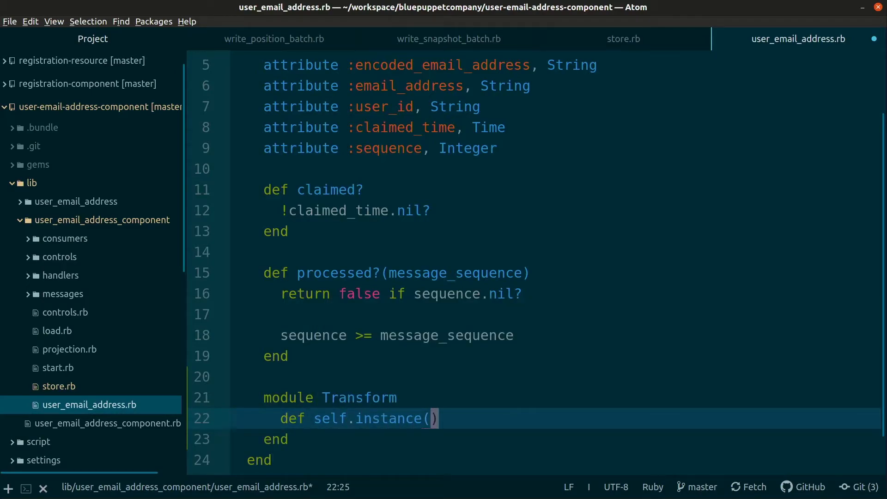
{"action": "type", "text": "raw_data"}
{"action": "type", "text": "def self."}
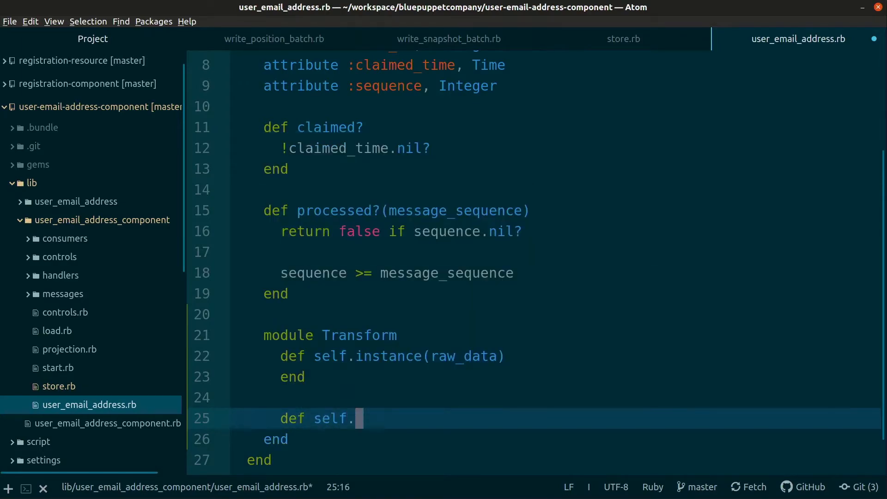
{"action": "type", "text": "raw_data()"}
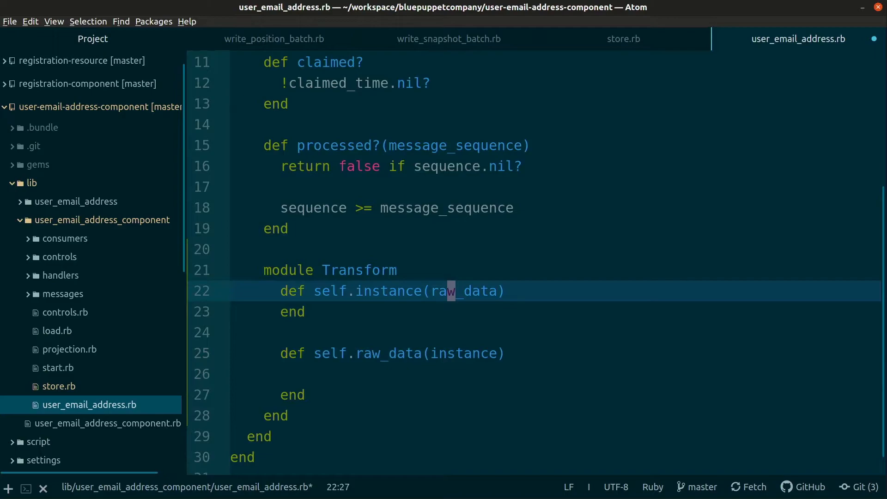
{"action": "type", "text": "raw_data[:"}
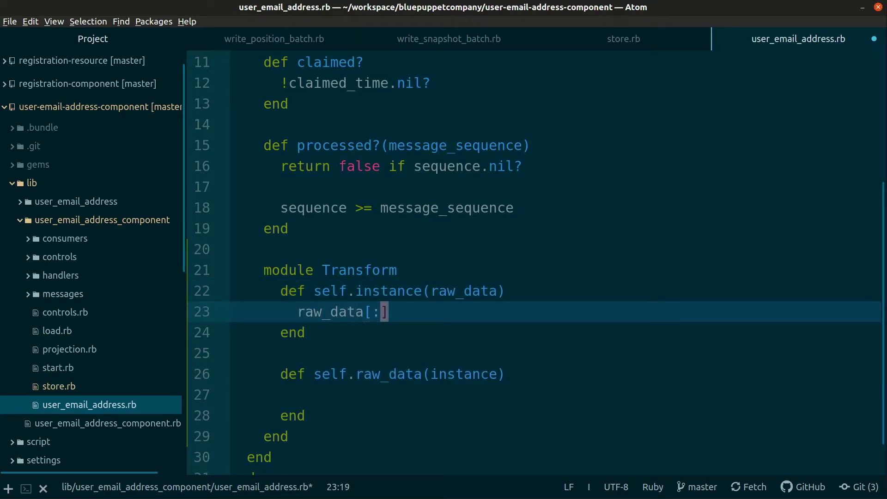
{"action": "type", "text": "claimed_time"}
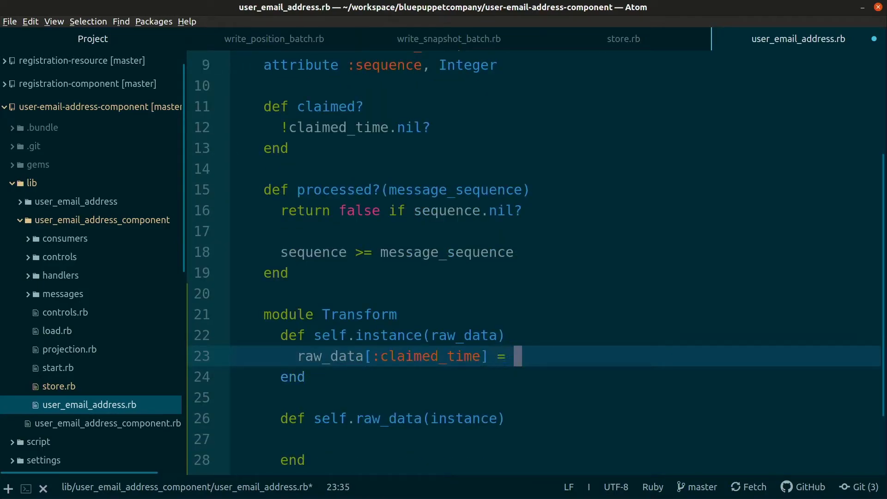
{"action": "type", "text": "Time.parse"}
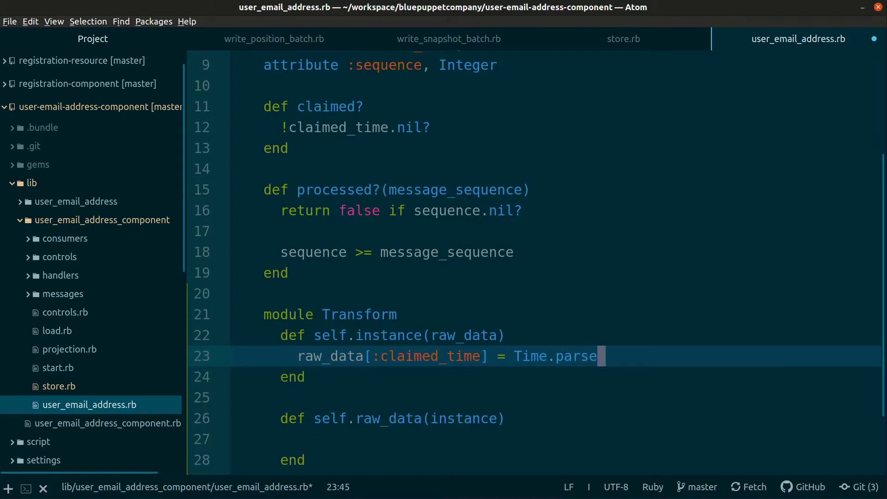
{"action": "type", "text": "(raw_data)"}
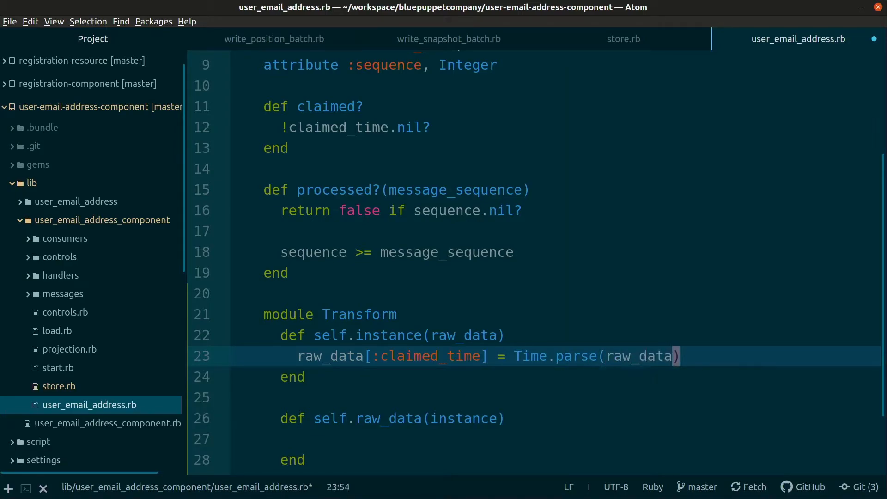
{"action": "type", "text": "[:claimed_time]"}
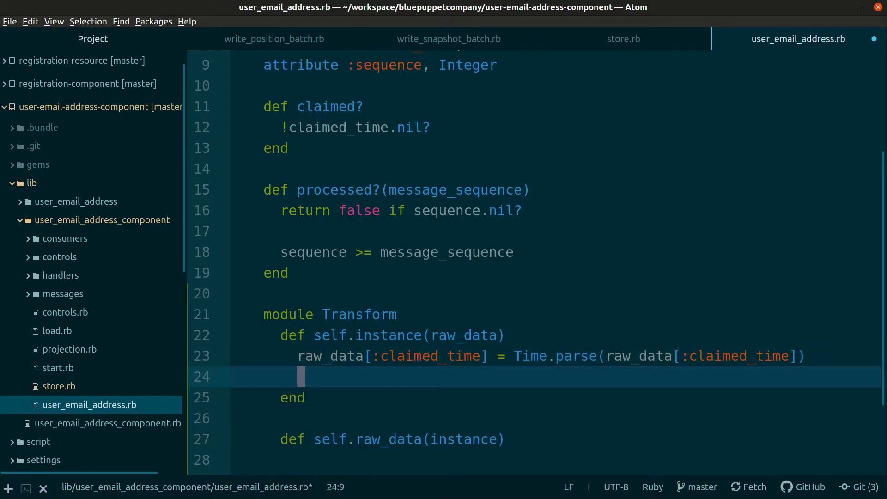
{"action": "type", "text": "UserEmailAddress"}
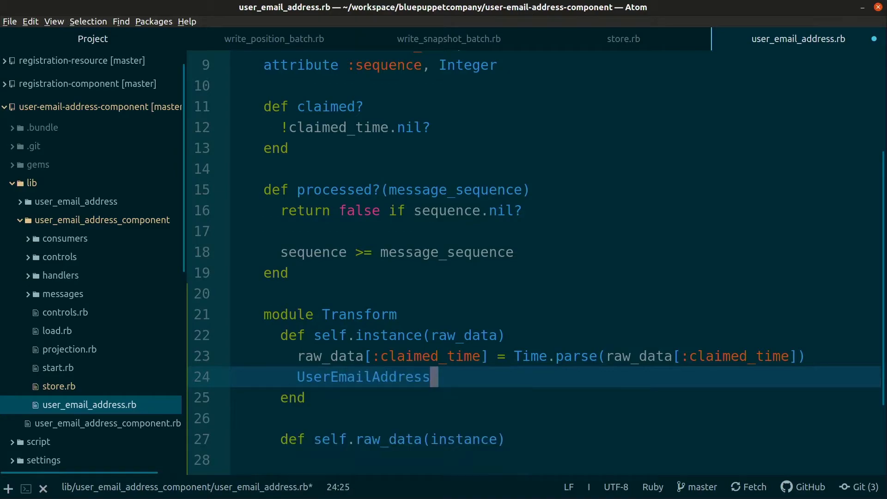
{"action": "type", "text": ".build(raw_"}
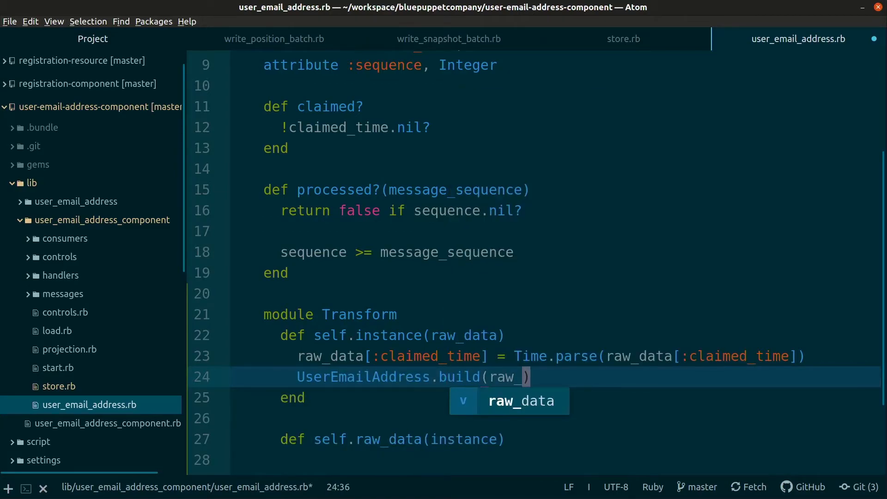
{"action": "key", "text": "Tab"}
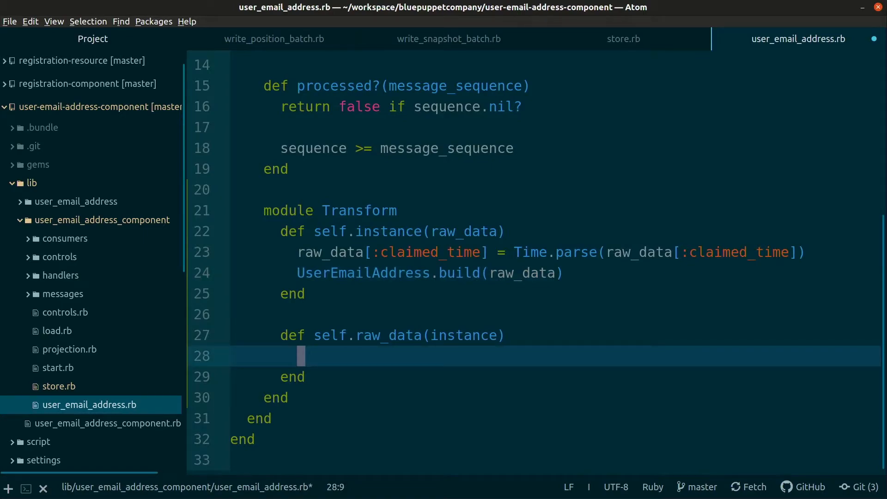
- Write Transform.raw_data converting the instance to_h and serialising claimed_time with Clock.iso8601
{"action": "type", "text": "raw"}
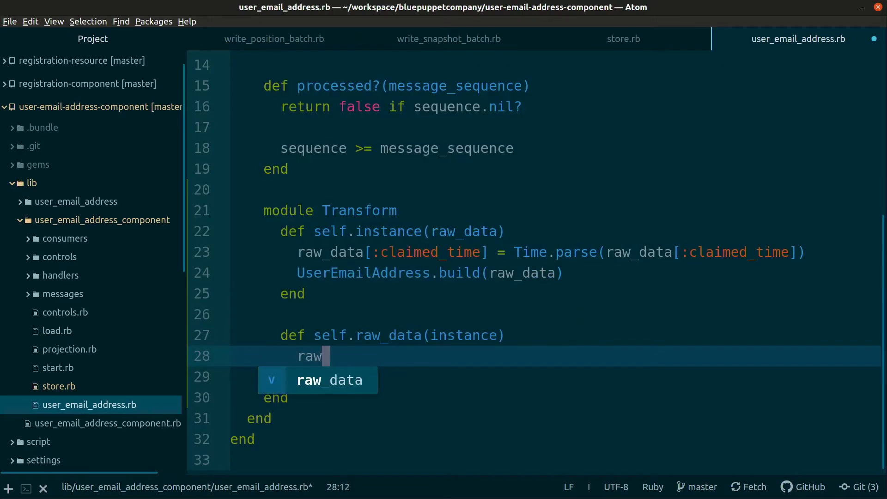
{"action": "key", "text": "Tab"}
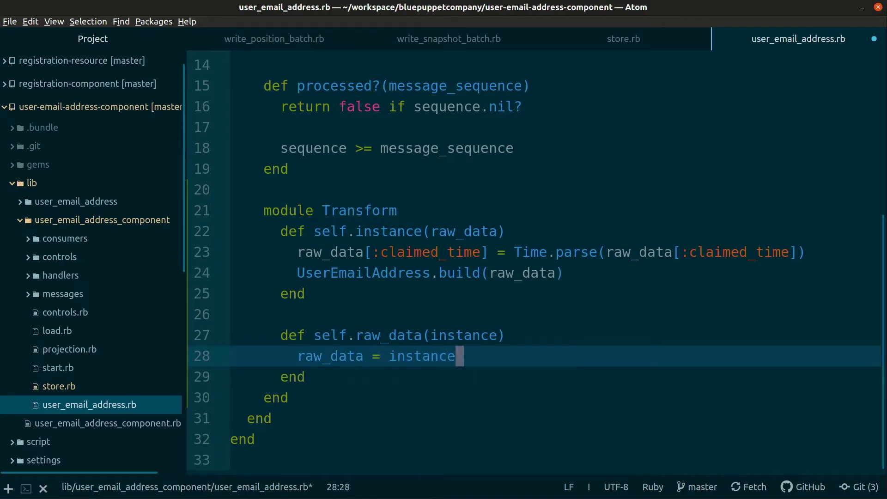
{"action": "type", "text": ".to_h"}
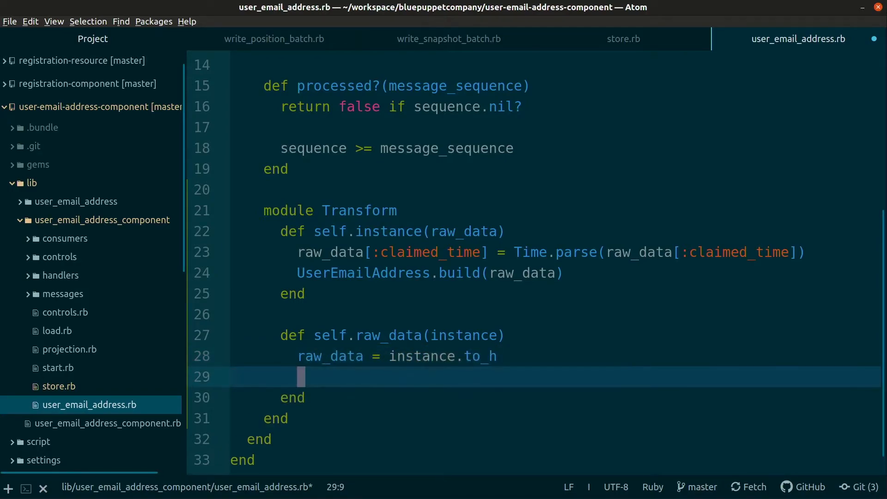
{"action": "type", "text": "raw_data"}
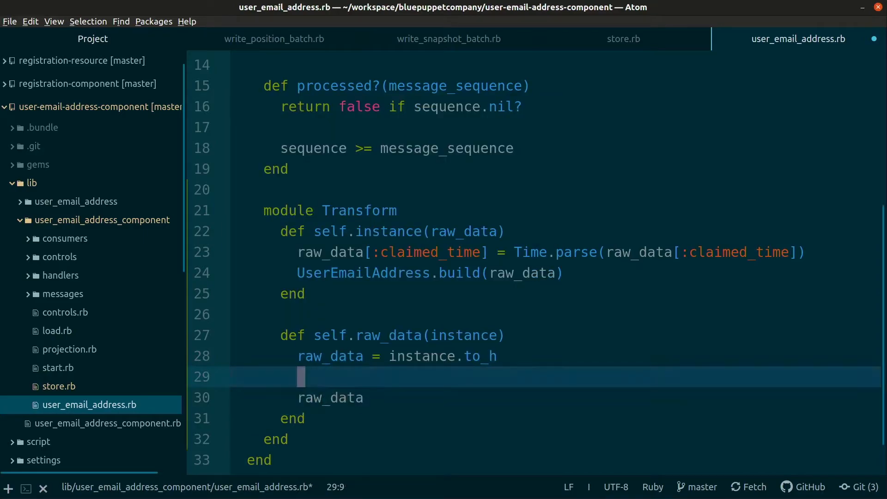
{"action": "type", "text": "raw"}
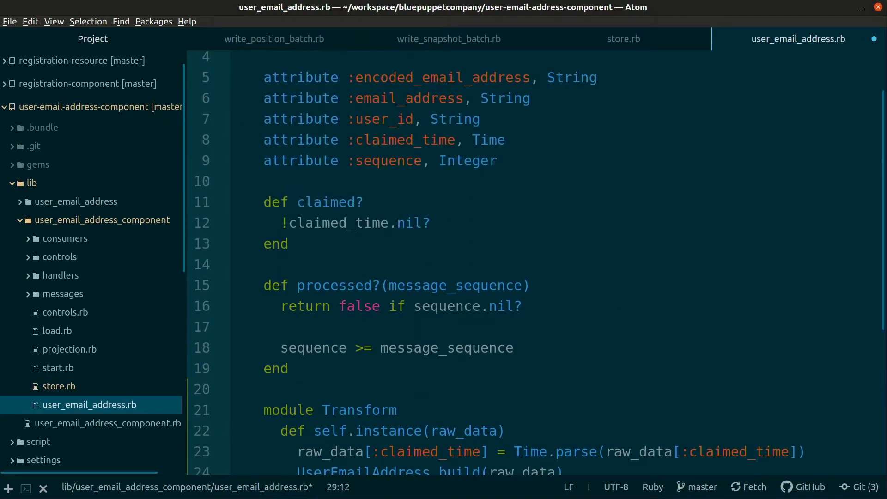
{"action": "type", "text": "raw"}
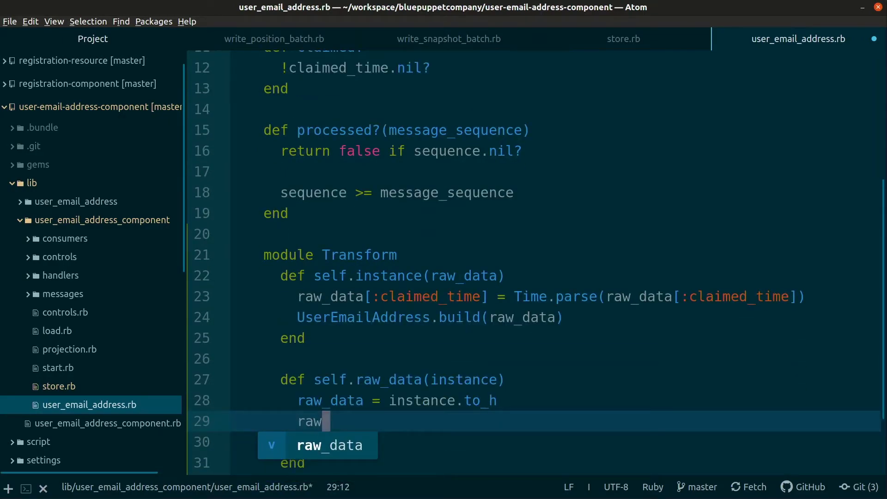
{"action": "type", "text": "_data[:]"}
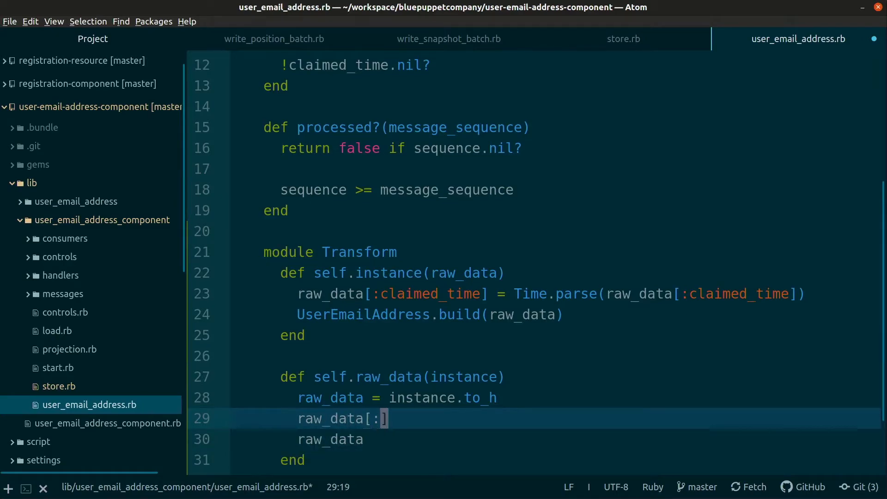
{"action": "type", "text": "claimed_time]"}
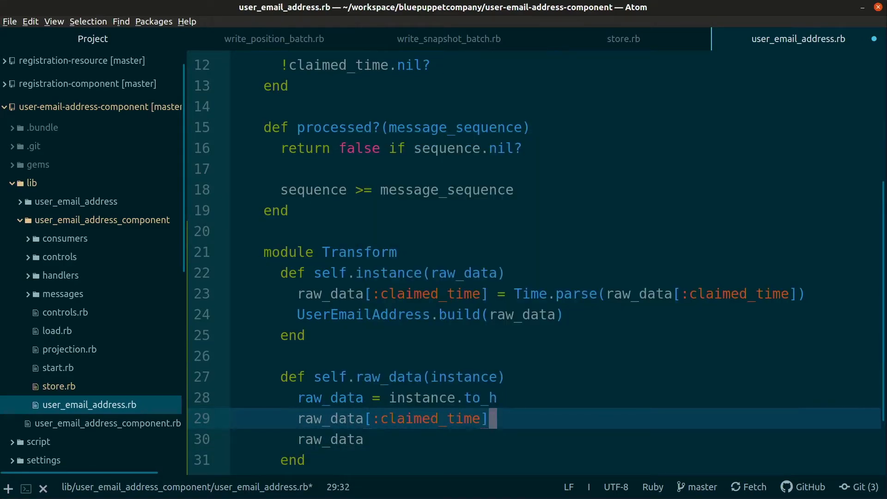
{"action": "type", "text": "= Clock"}
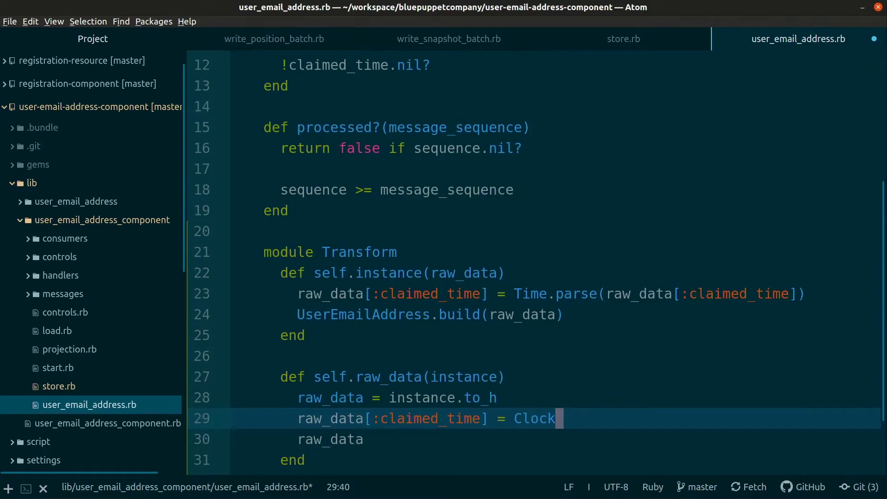
{"action": "type", "text": ".iso86"}
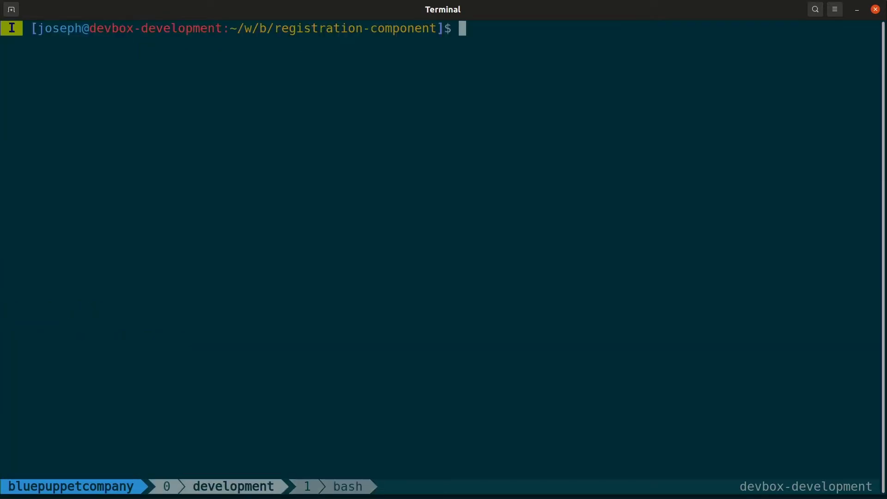
- Move to the user email address component and run ruby test/interactive/write_snapshot_batch.rb
{"action": "type", "text": "cd ../user-email-address-component/"}
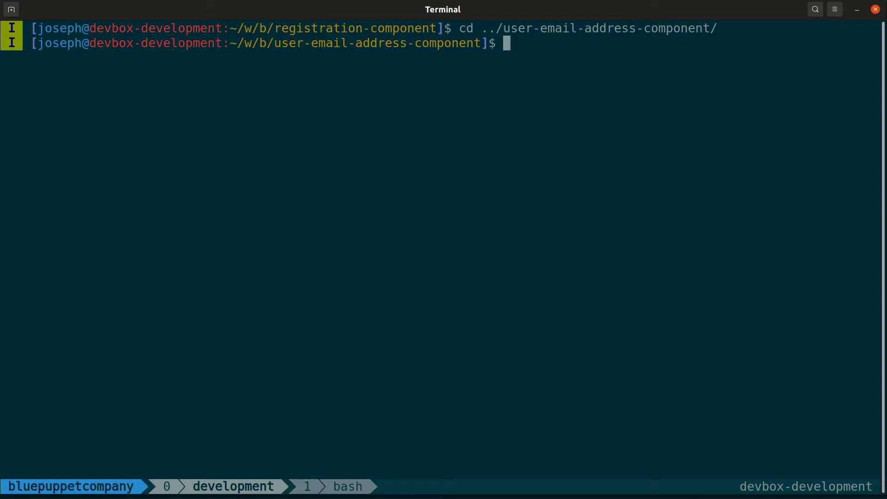
{"action": "type", "text": "ruby"}
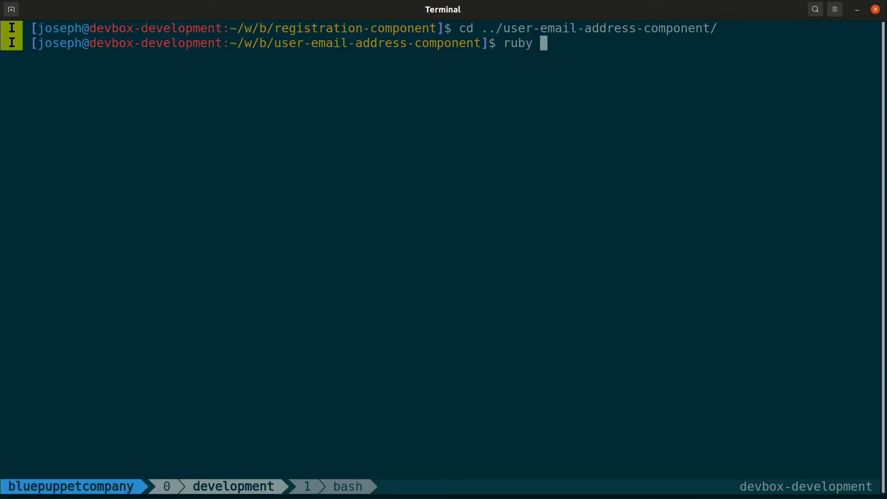
{"action": "type", "text": "test/"}
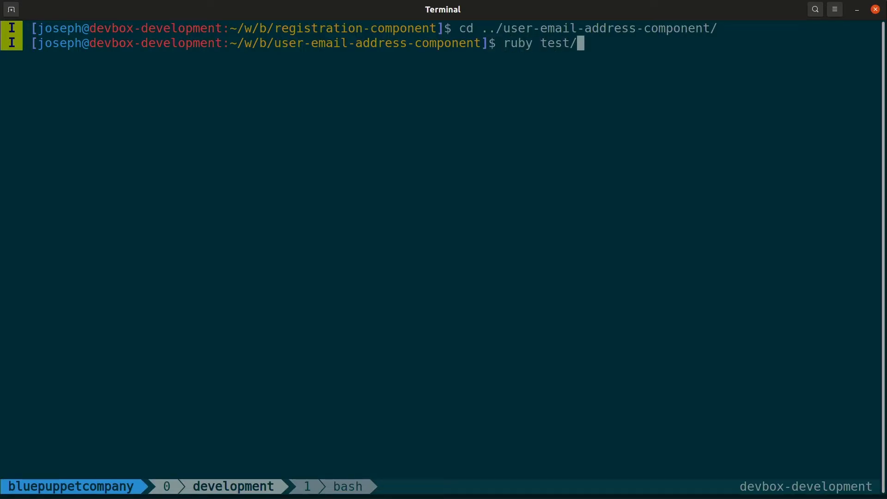
{"action": "type", "text": "interactive/"}
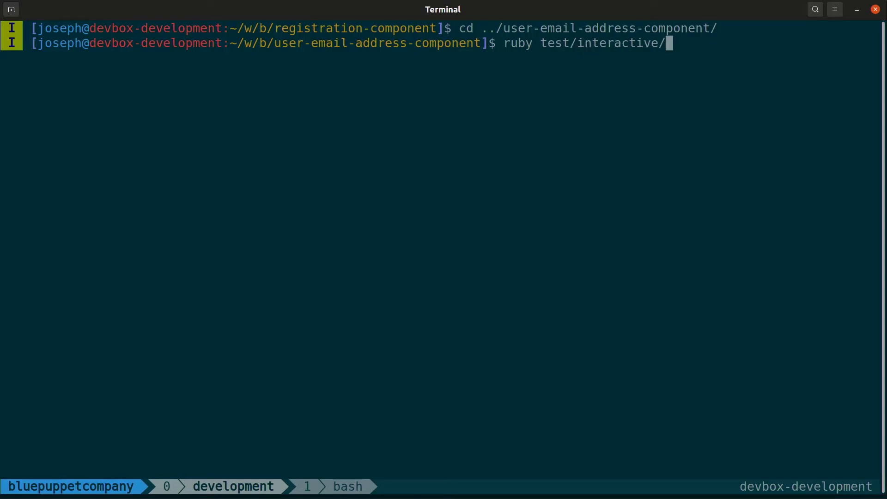
{"action": "type", "text": "write_snapshot_batch.rb"}
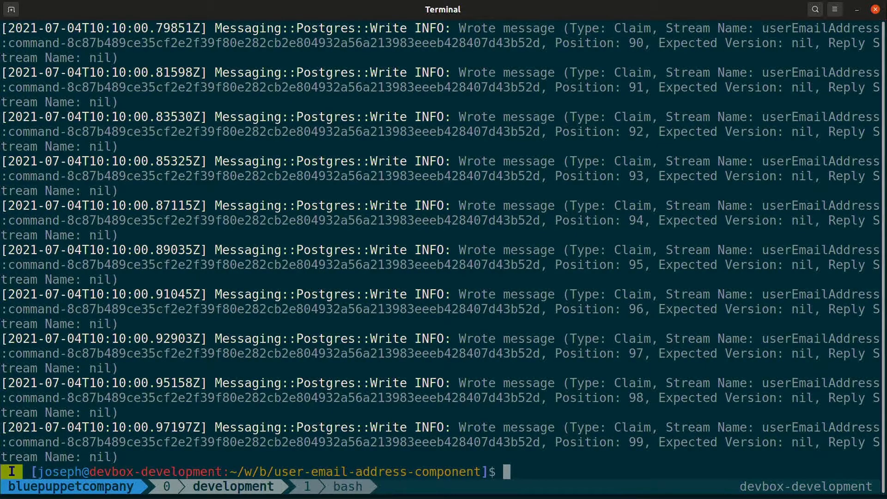
{"action": "type", "text": "./"}
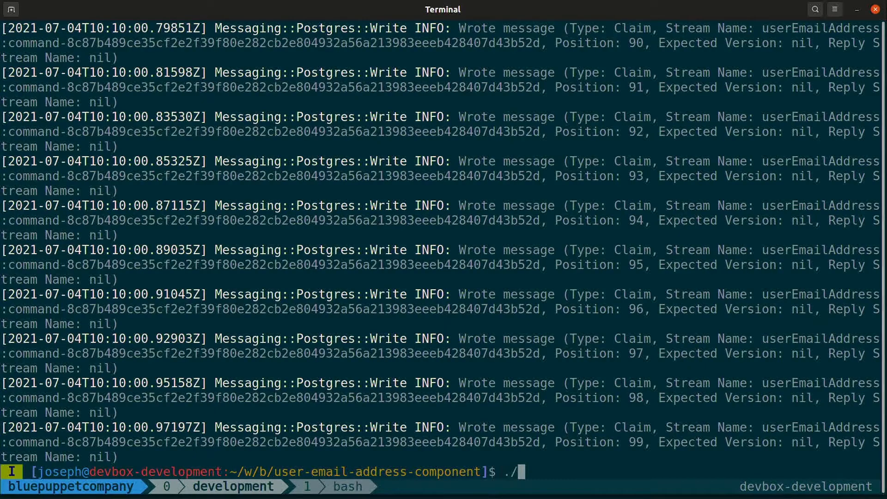
{"action": "type", "text": "test/interactive/"}
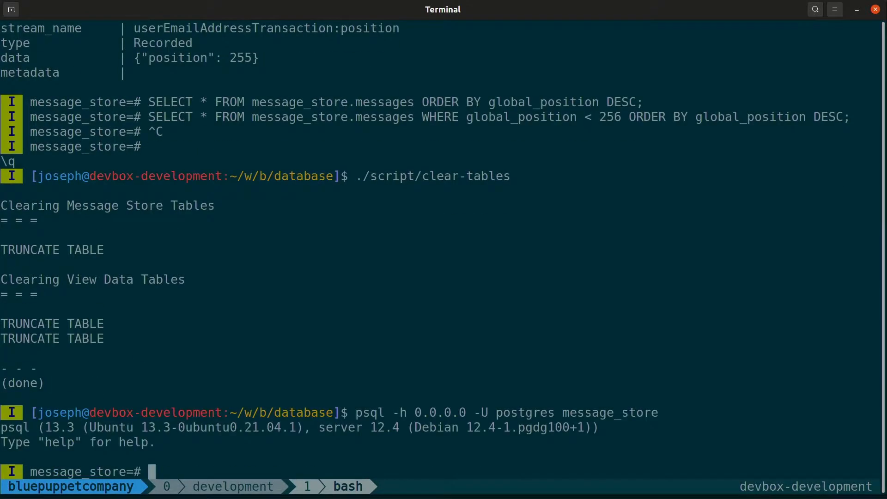
- Rerun the write batch and query message_store.messages below position 256 and newest-first
{"action": "type", "text": "SELECT * FROM message_store.messages WHERE global_position < 256 ORDER BY global_position DESC;"}
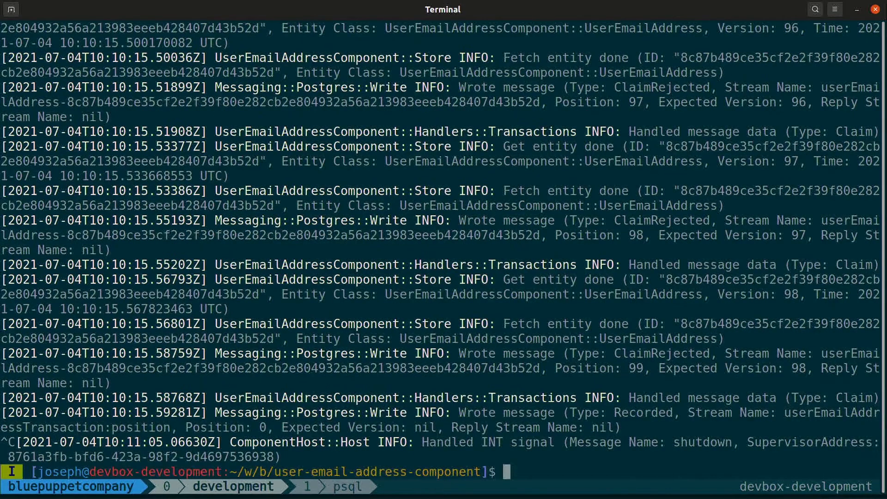
{"action": "type", "text": "test/interactive/wr"}
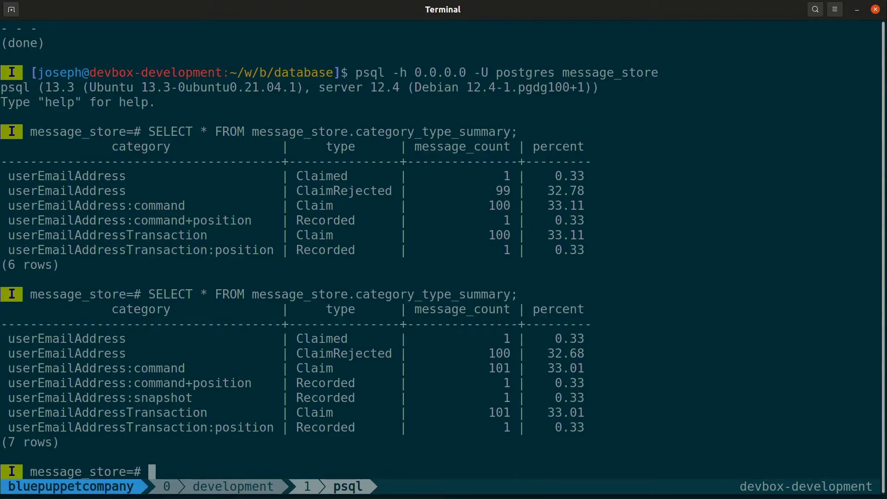
{"action": "type", "text": "["}
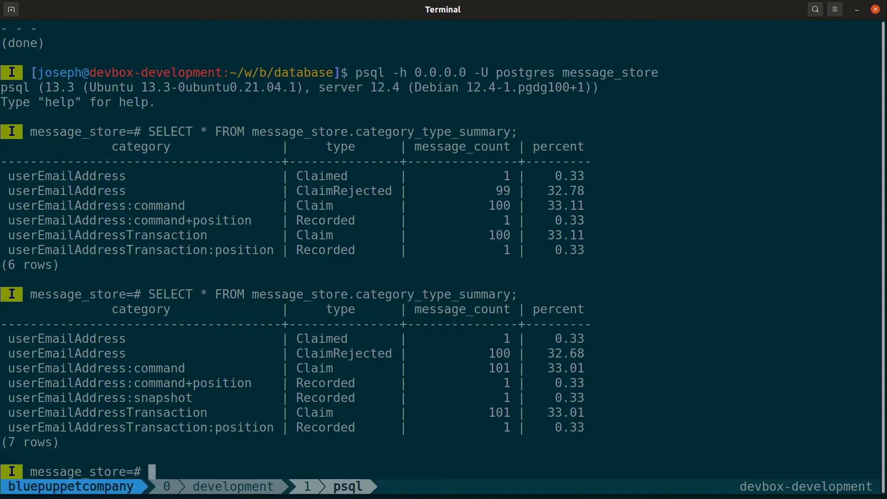
{"action": "type", "text": "SELECT * FROM message_store.messages ORDER BY global_position DESC;"}
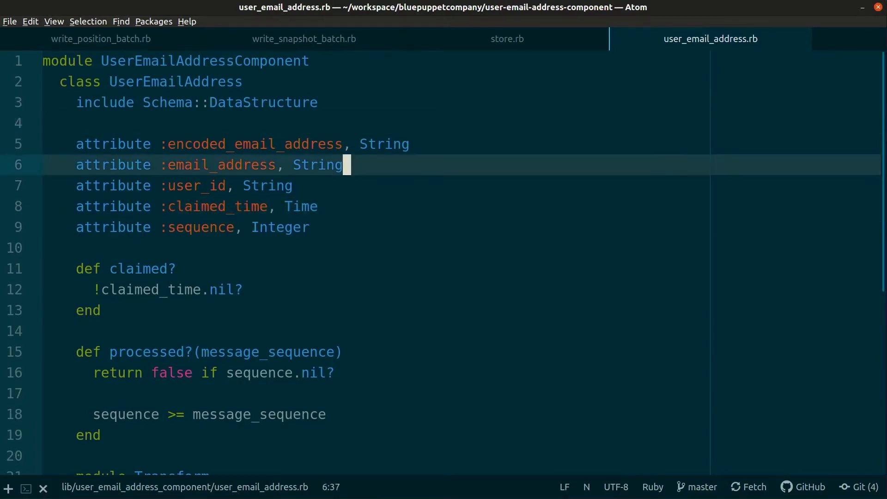
- Bring up the UserEmailAddress entity file to review its attributes
{"action": "left_click", "coordinate": [320, 206]}
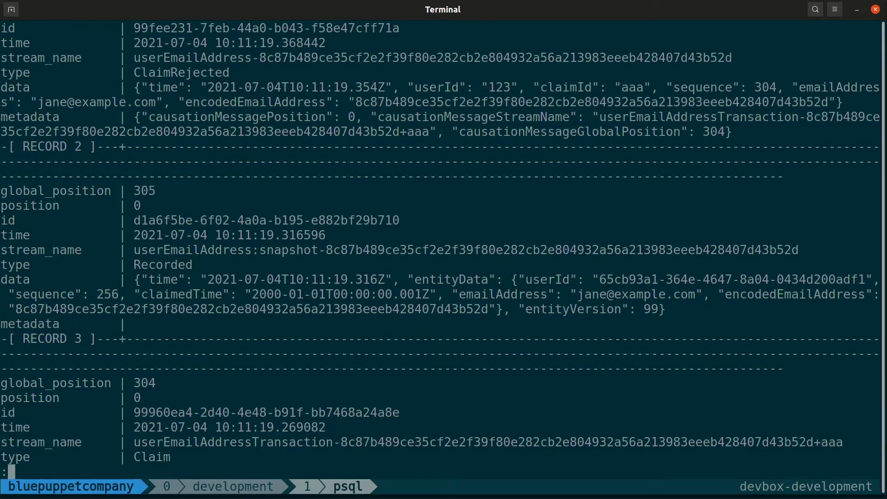
- Scroll through the snapshot record's entity data in the psql pager, then quit it
{"action": "scroll", "scroll_direction": "down", "scroll_amount": 3}
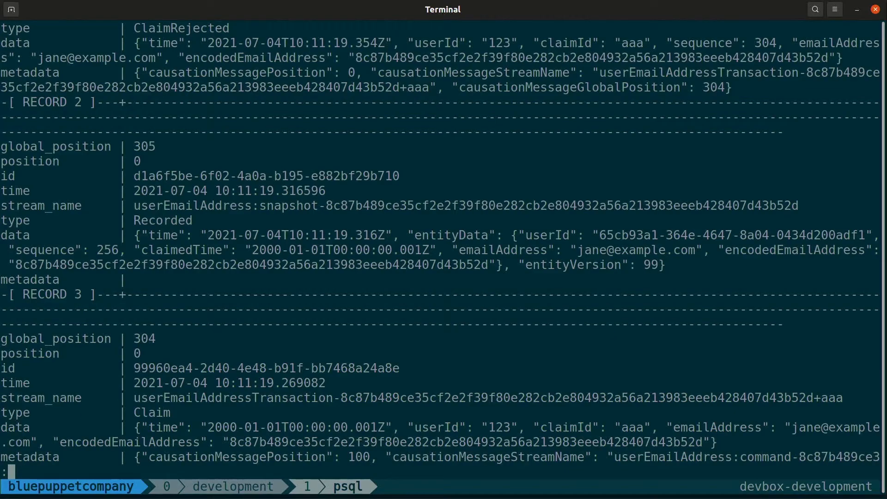
{"action": "scroll", "scroll_direction": "down", "scroll_amount": 3}
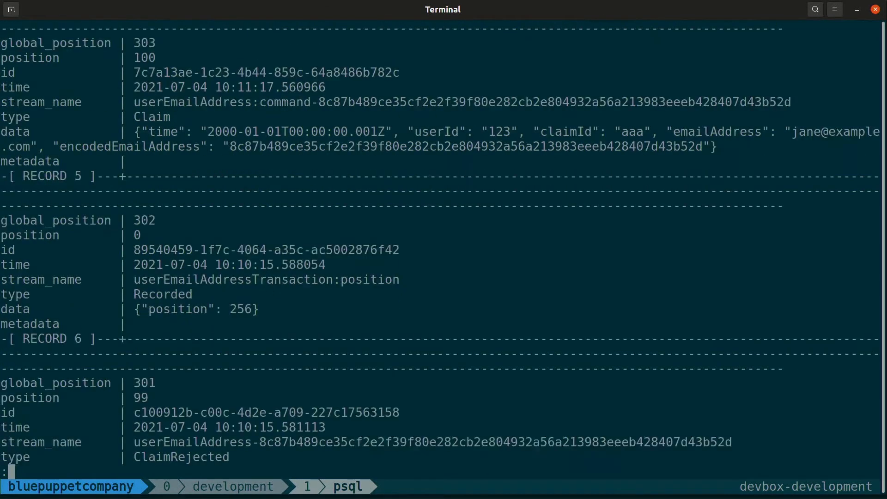
{"action": "scroll", "scroll_direction": "down", "scroll_amount": 3}
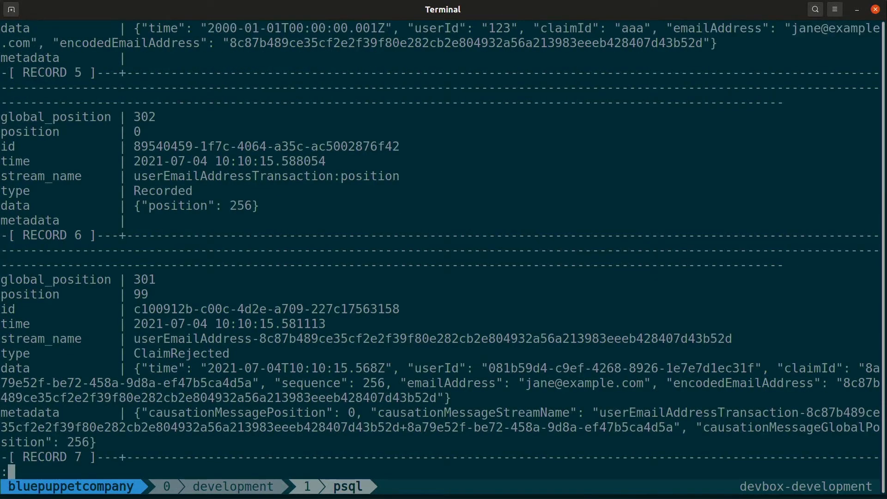
{"action": "scroll", "scroll_direction": "down", "scroll_amount": 3}
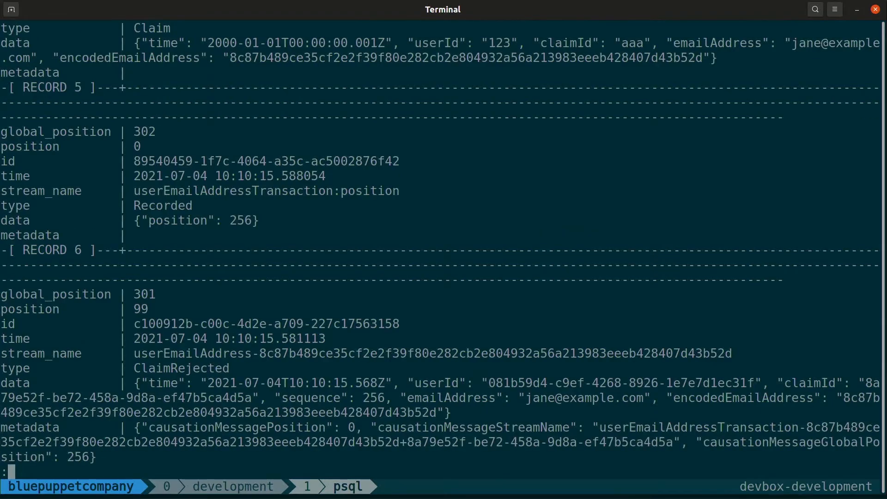
{"action": "scroll", "scroll_direction": "down", "scroll_amount": 3}
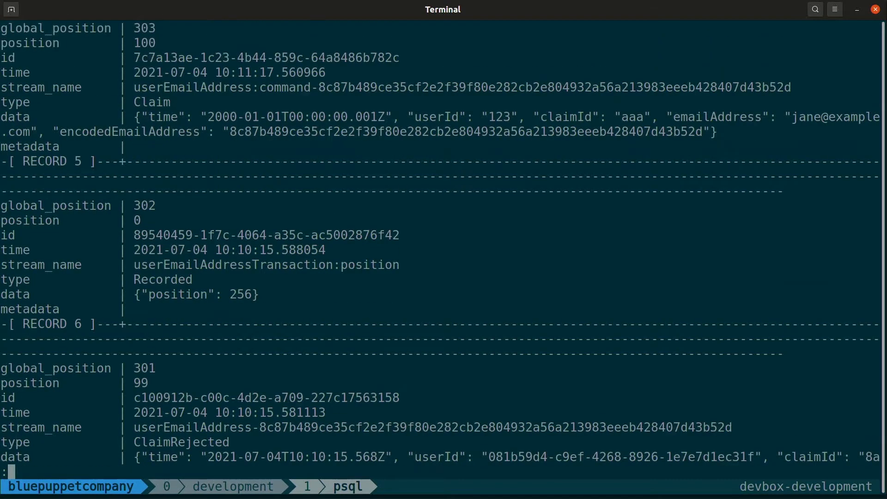
{"action": "scroll", "scroll_direction": "down", "scroll_amount": 3}
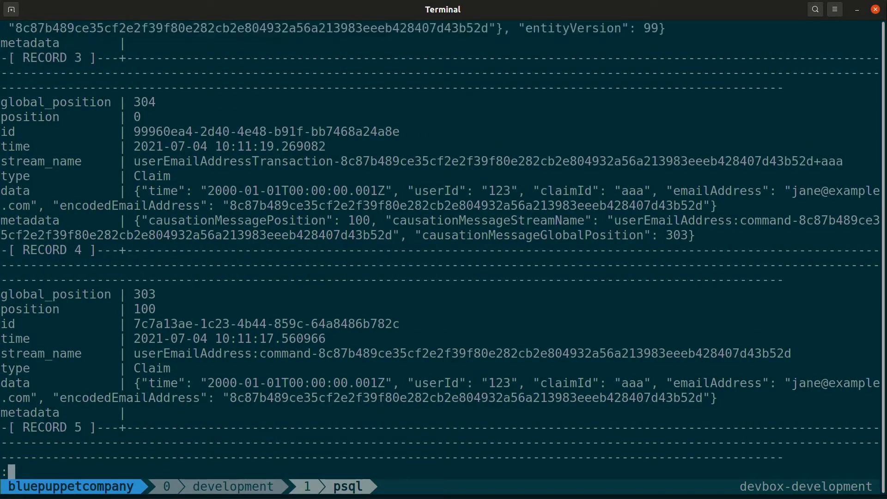
{"action": "scroll", "scroll_direction": "down", "scroll_amount": 3}
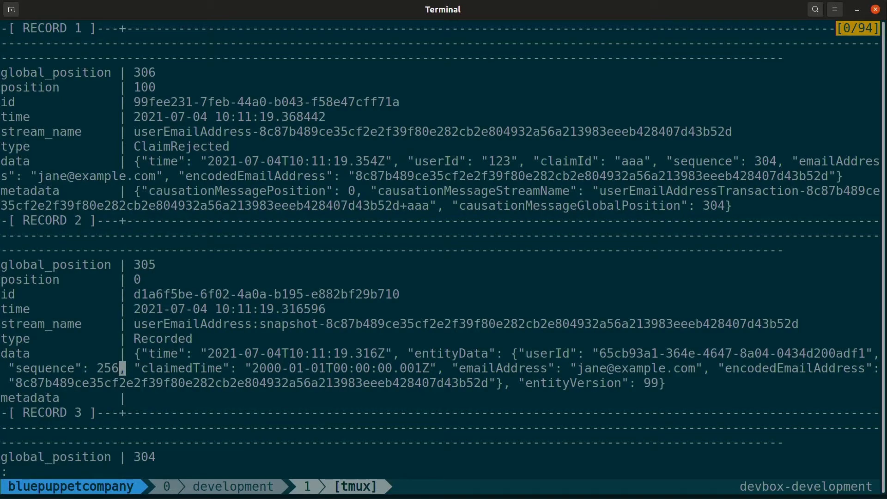
{"action": "key", "text": "q"}
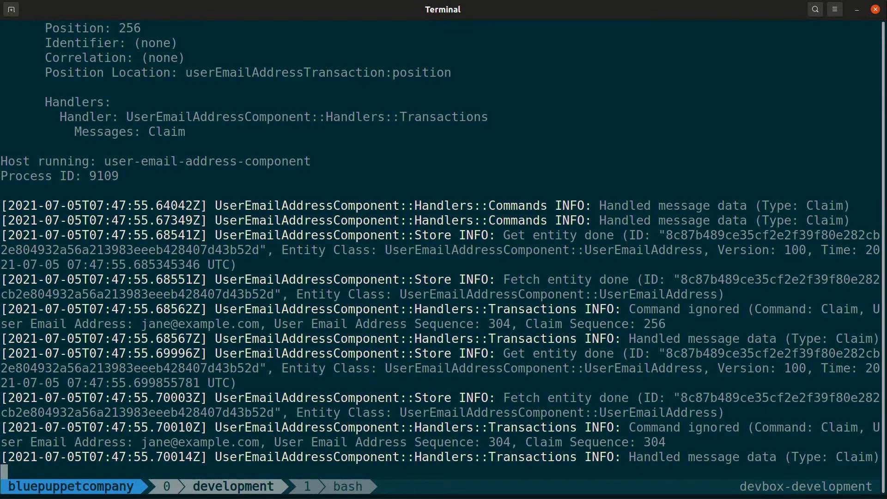
- Stop the running component and comment out the original LOG_TAGS line in start.sh
{"action": "key", "text": "ctrl+c"}
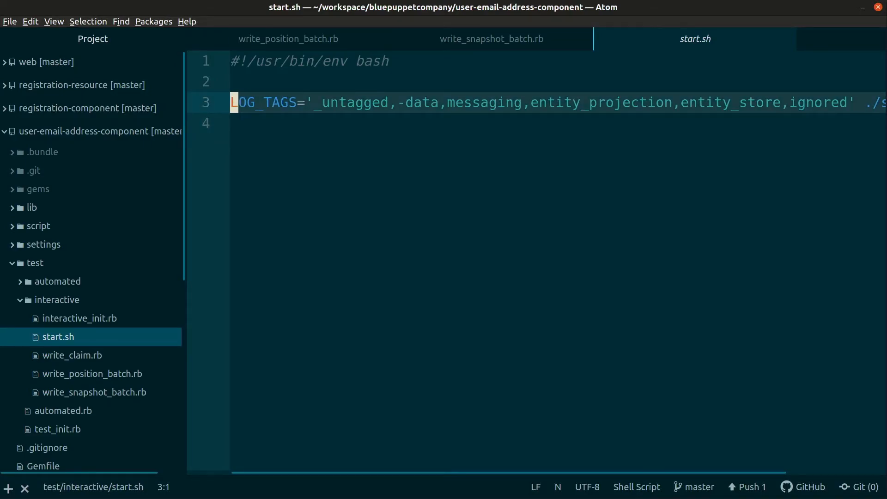
{"action": "key", "text": "ctrl+/"}
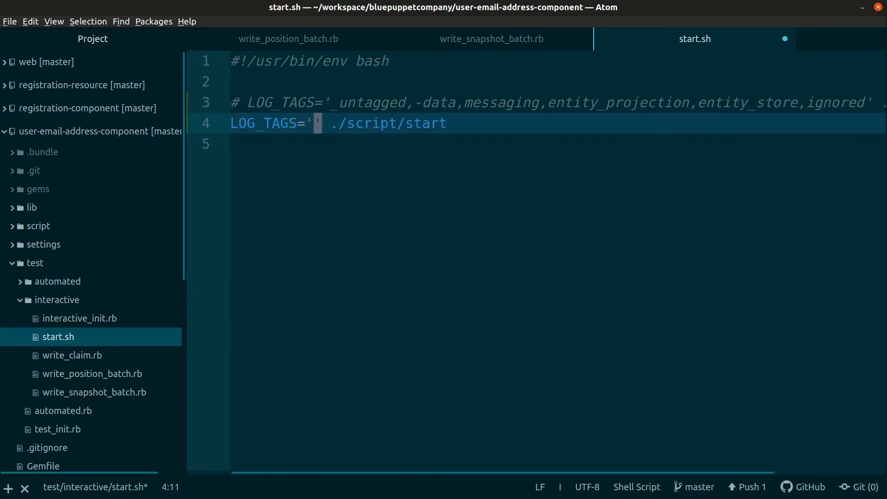
- Add LOG_LEVEL='trace' LOG_TAGS='snapshot,cache' ./script/start as the new start line
{"action": "type", "text": "snap"}
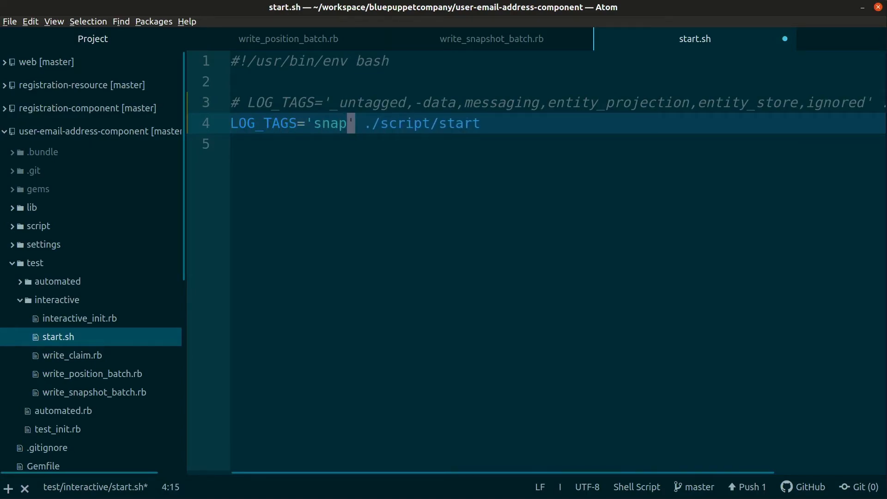
{"action": "type", "text": "shot,cache"}
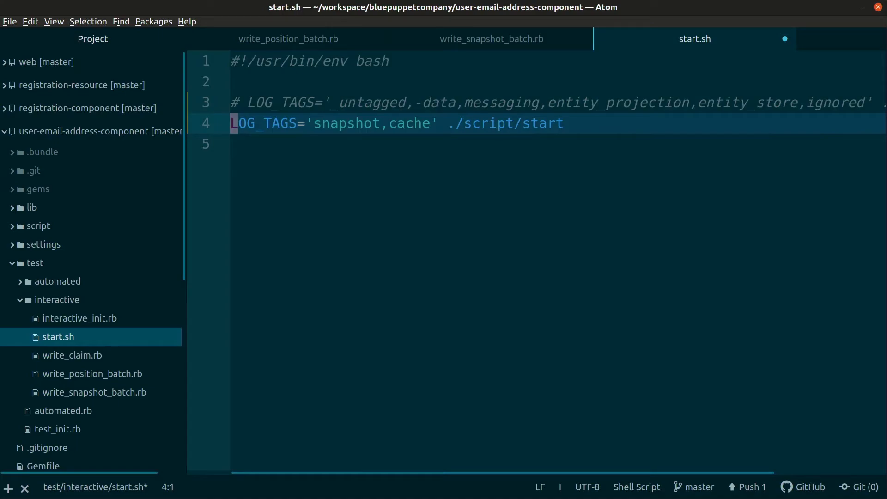
{"action": "type", "text": "LI"}
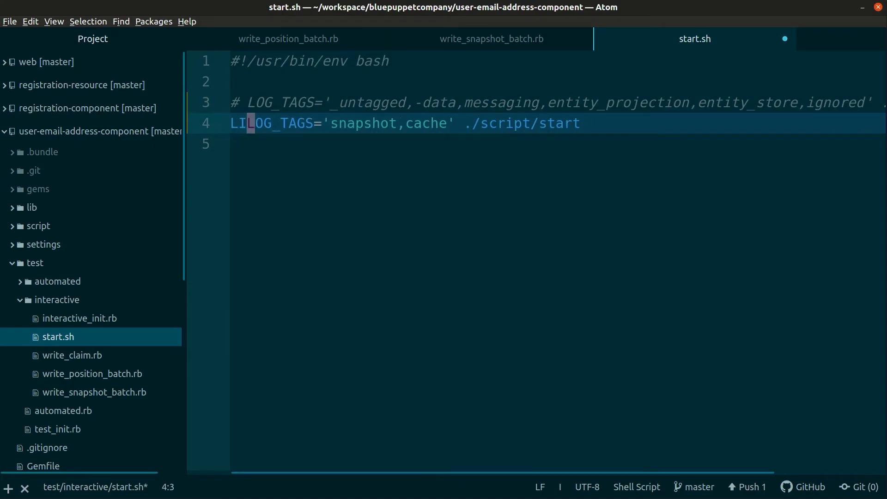
{"action": "type", "text": "OG_LEVEL="}
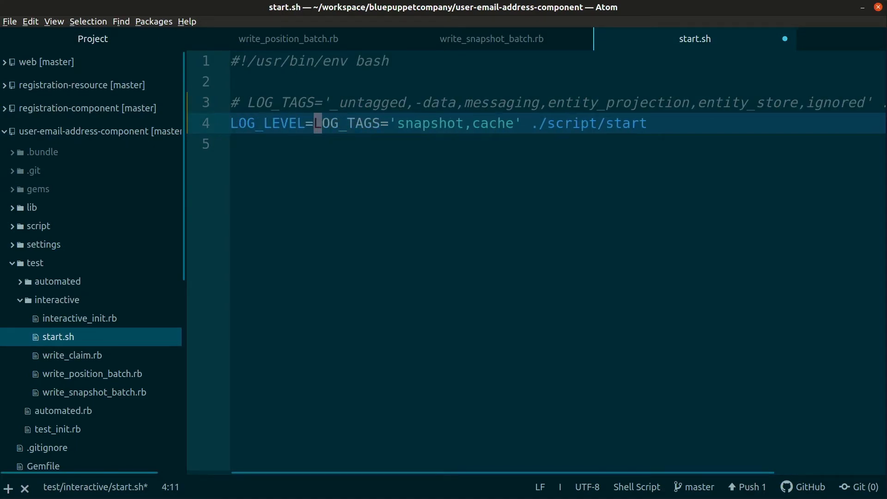
{"action": "type", "text": "'trace'"}
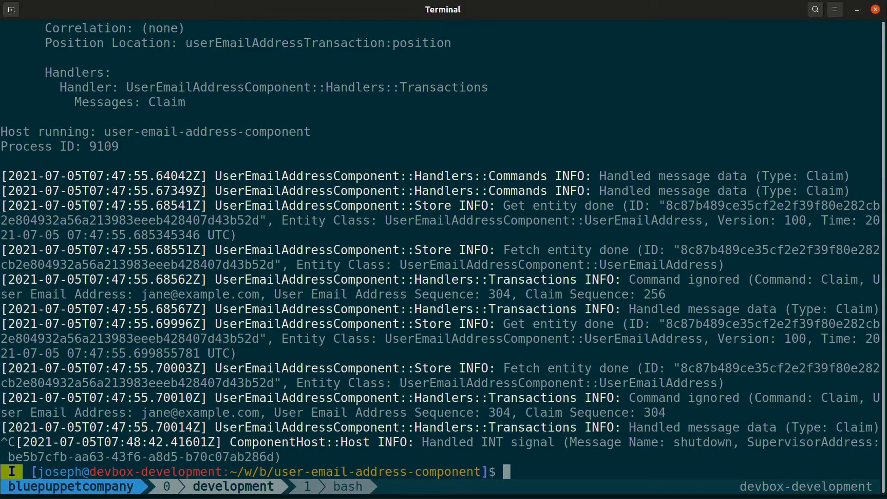
- Rerun ./script/start.sh and scroll the trace log to the snapshot read at version 99
{"action": "type", "text": "./sc"}
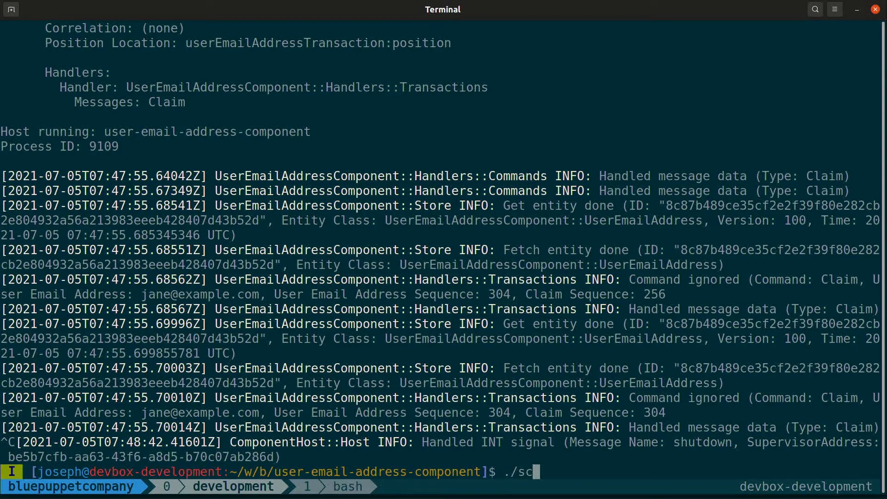
{"action": "type", "text": "r"}
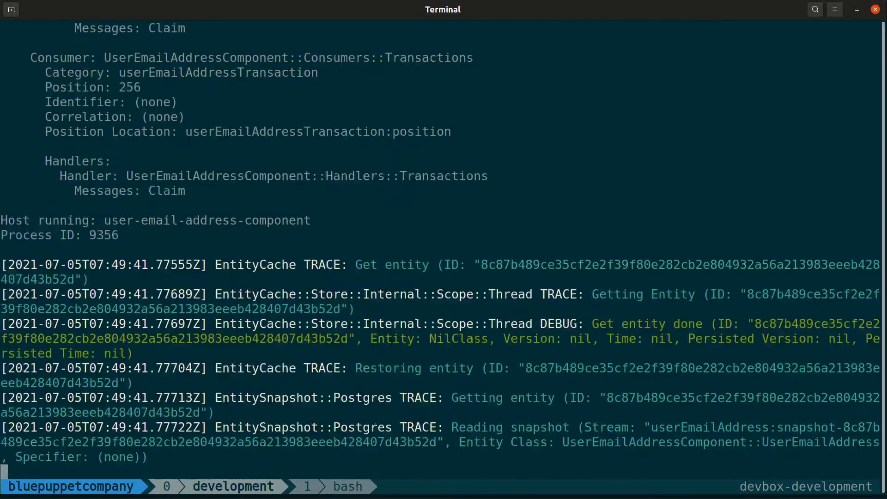
{"action": "scroll", "scroll_direction": "down", "scroll_amount": 3}
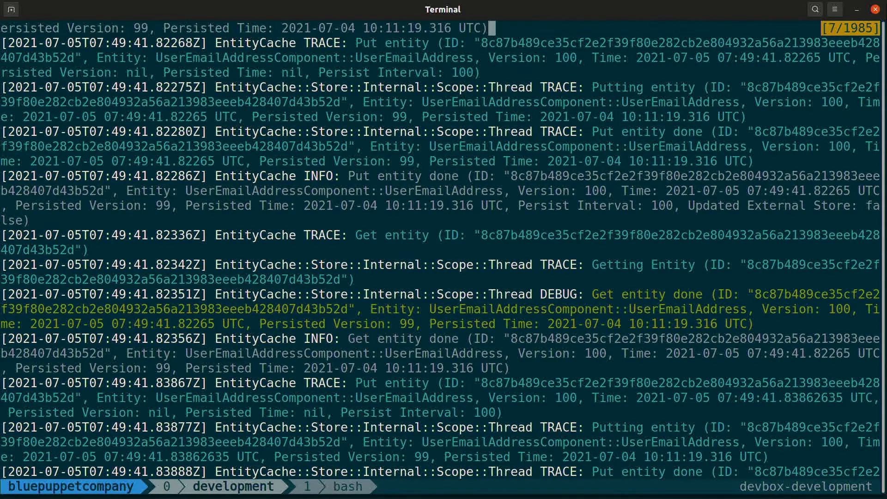
{"action": "scroll", "scroll_direction": "down", "scroll_amount": 3}
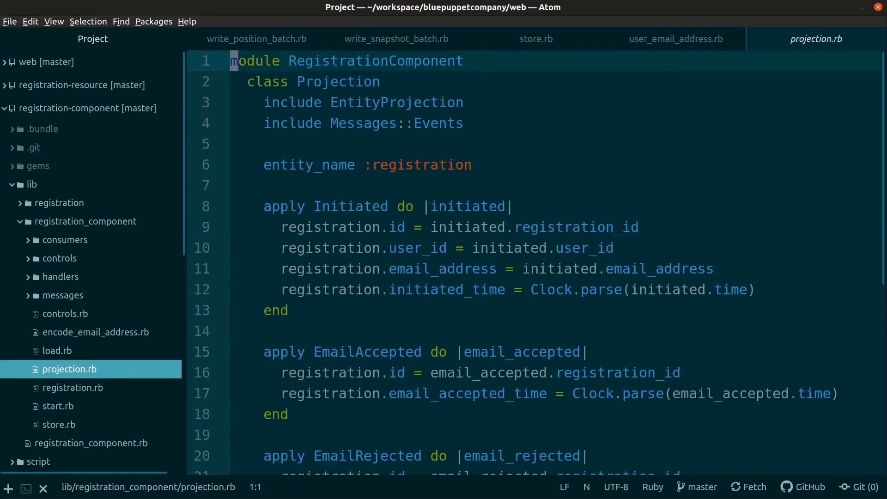
{"action": "scroll", "scroll_direction": "down", "scroll_amount": 3}
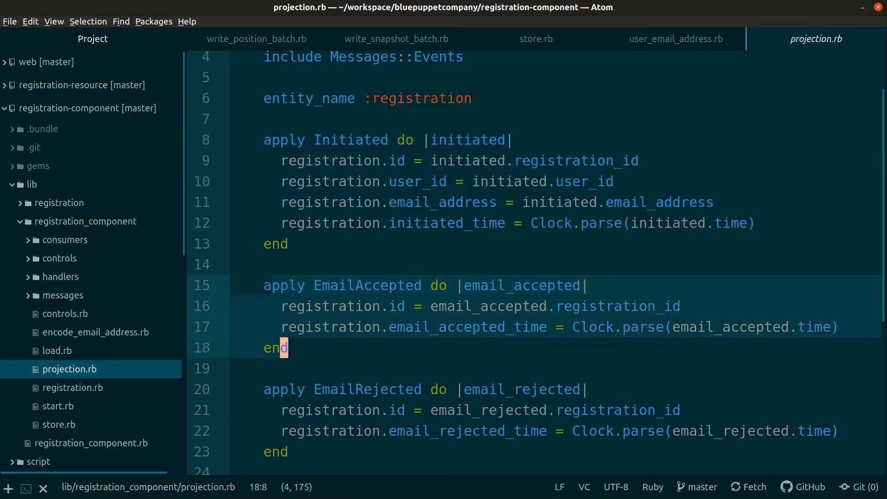
{"action": "scroll", "scroll_direction": "down", "scroll_amount": 3}
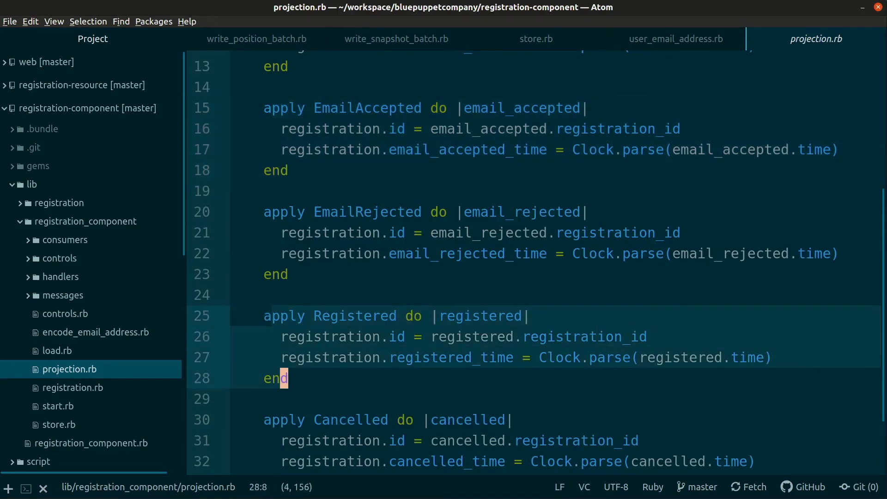